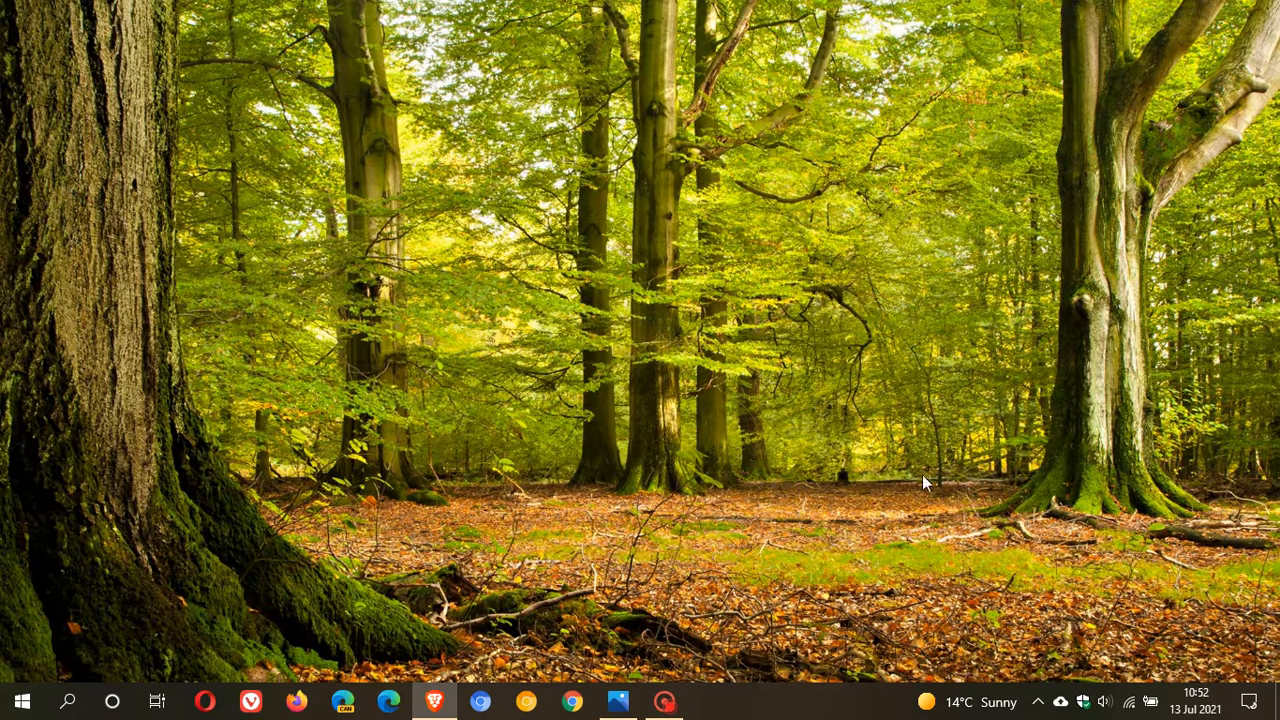
mouse_move(951, 474)
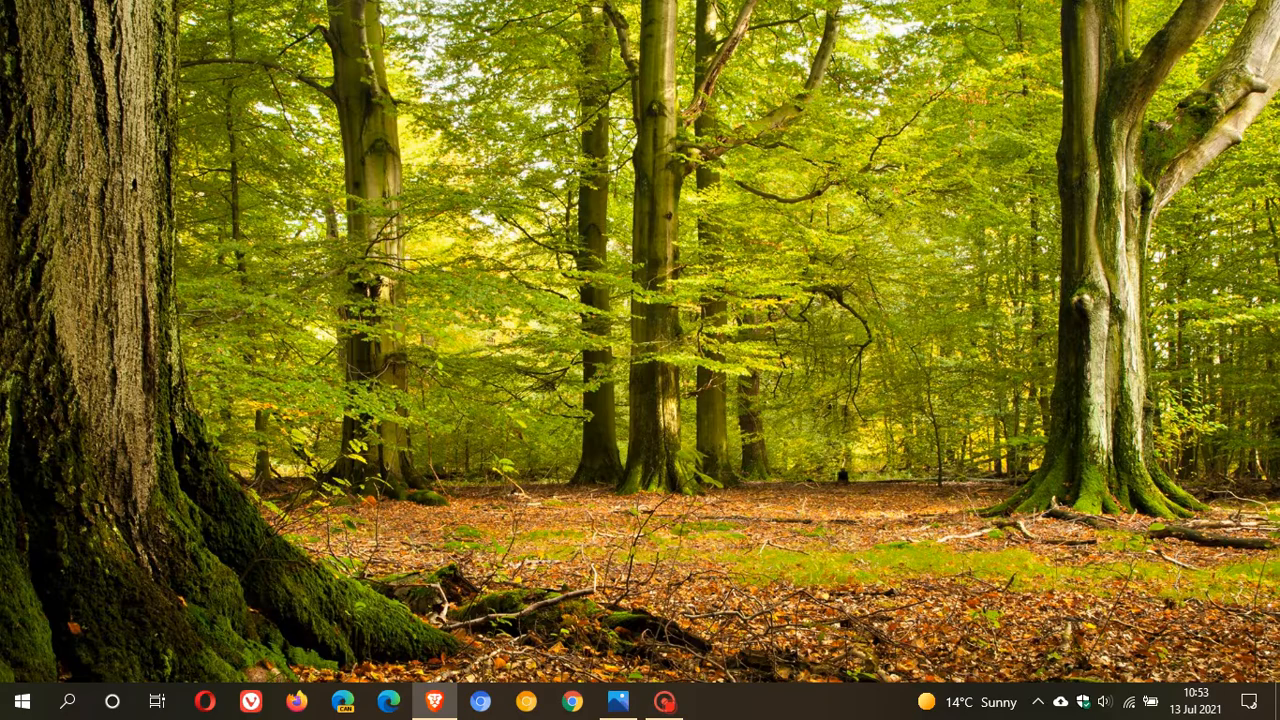
mouse_move(695, 428)
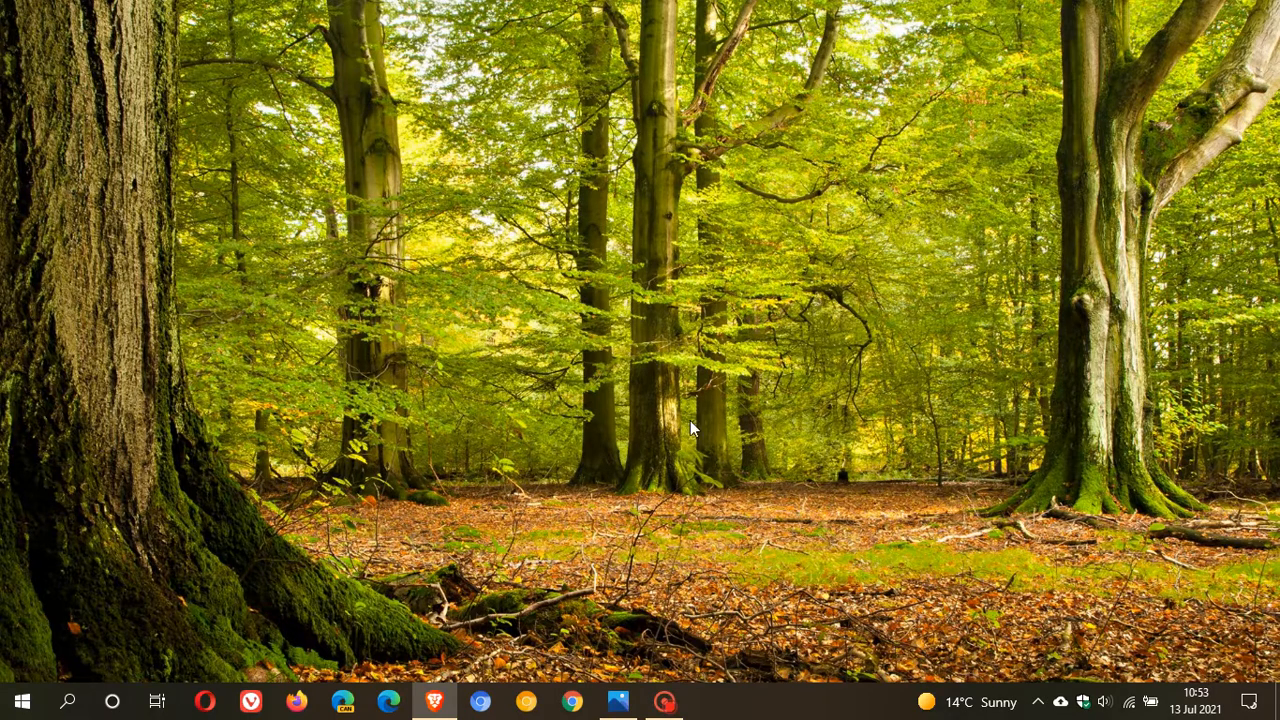
Bring the Photos viewer to the front showing the blurry cloud-PC-2.jpg browser screenshot
left_click(617, 701)
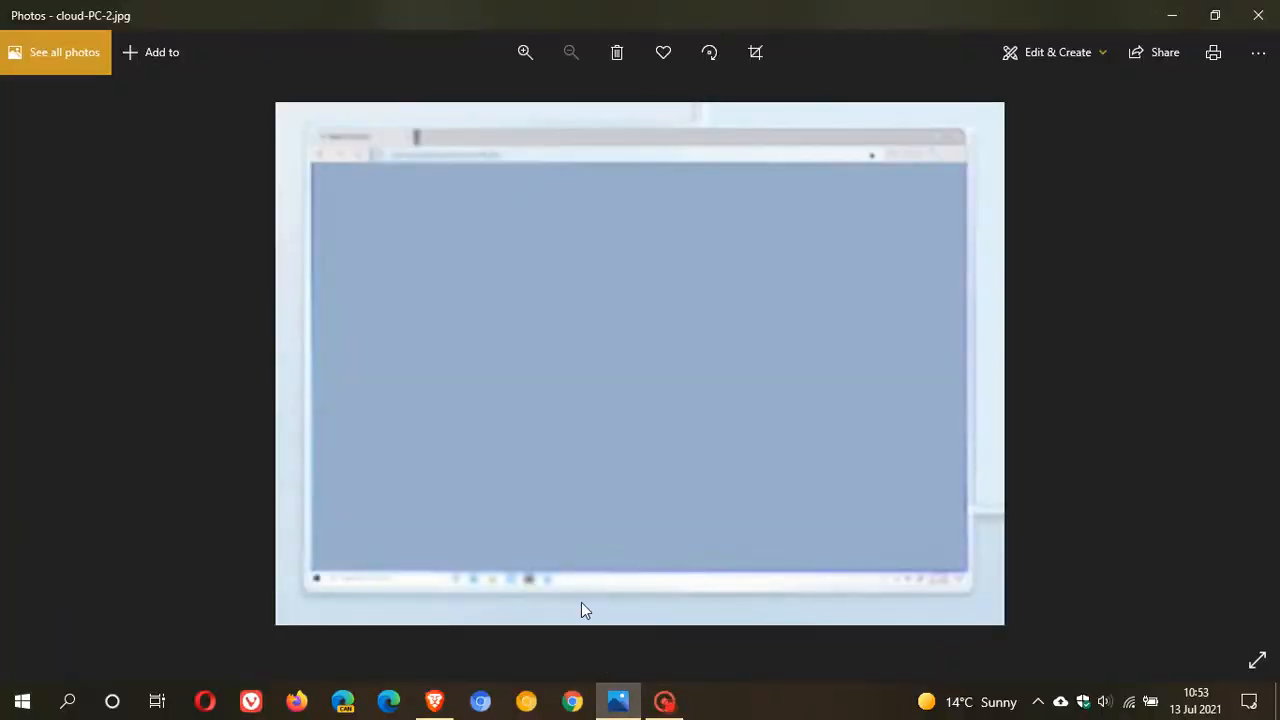
mouse_move(391, 208)
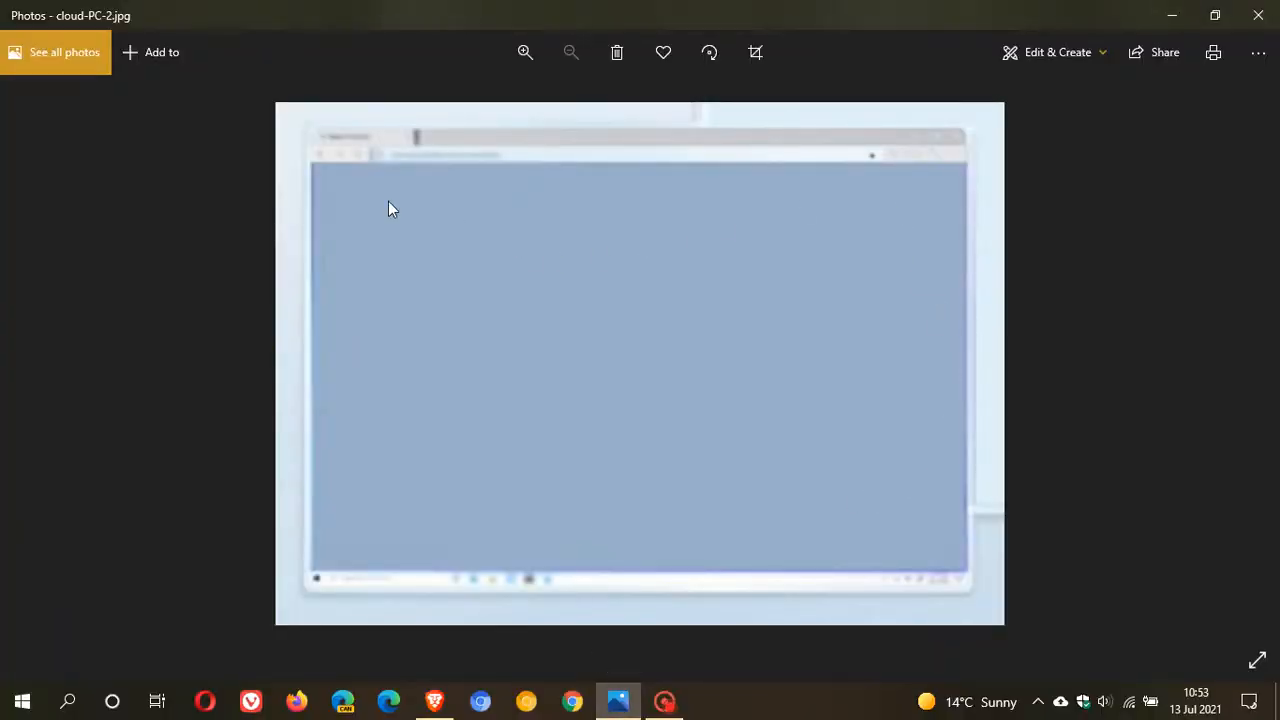
mouse_move(548, 617)
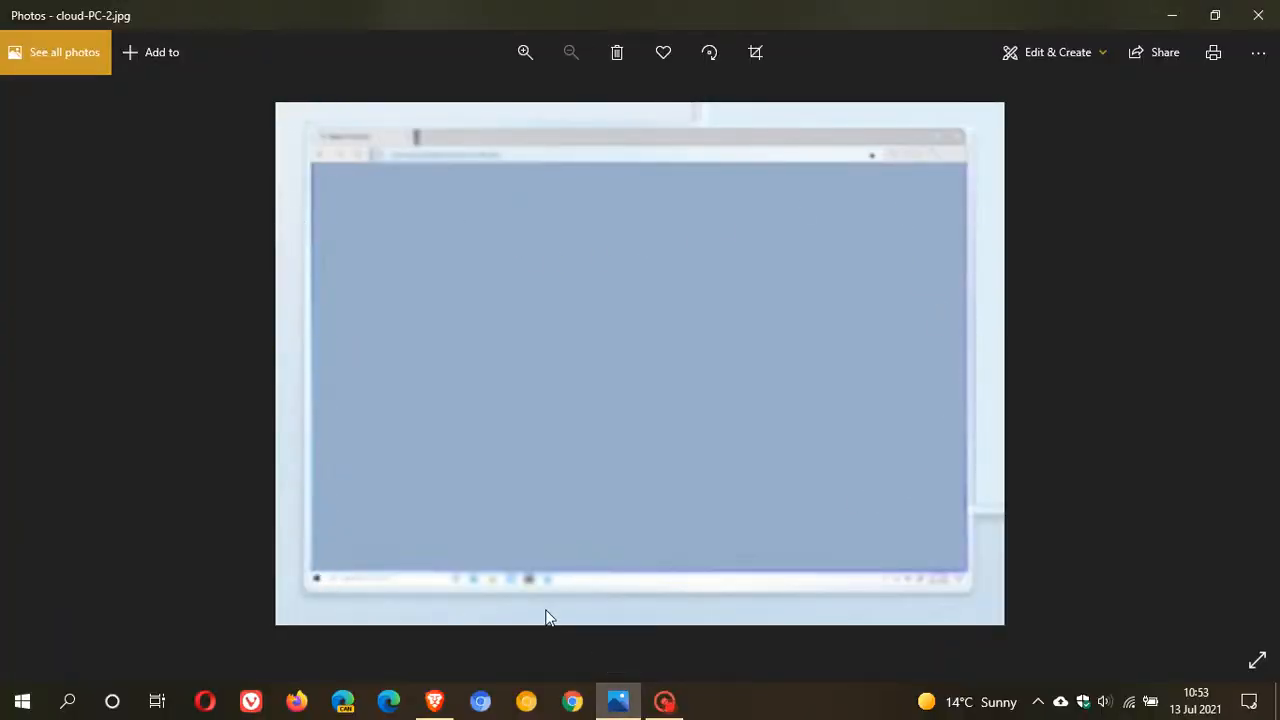
mouse_move(863, 432)
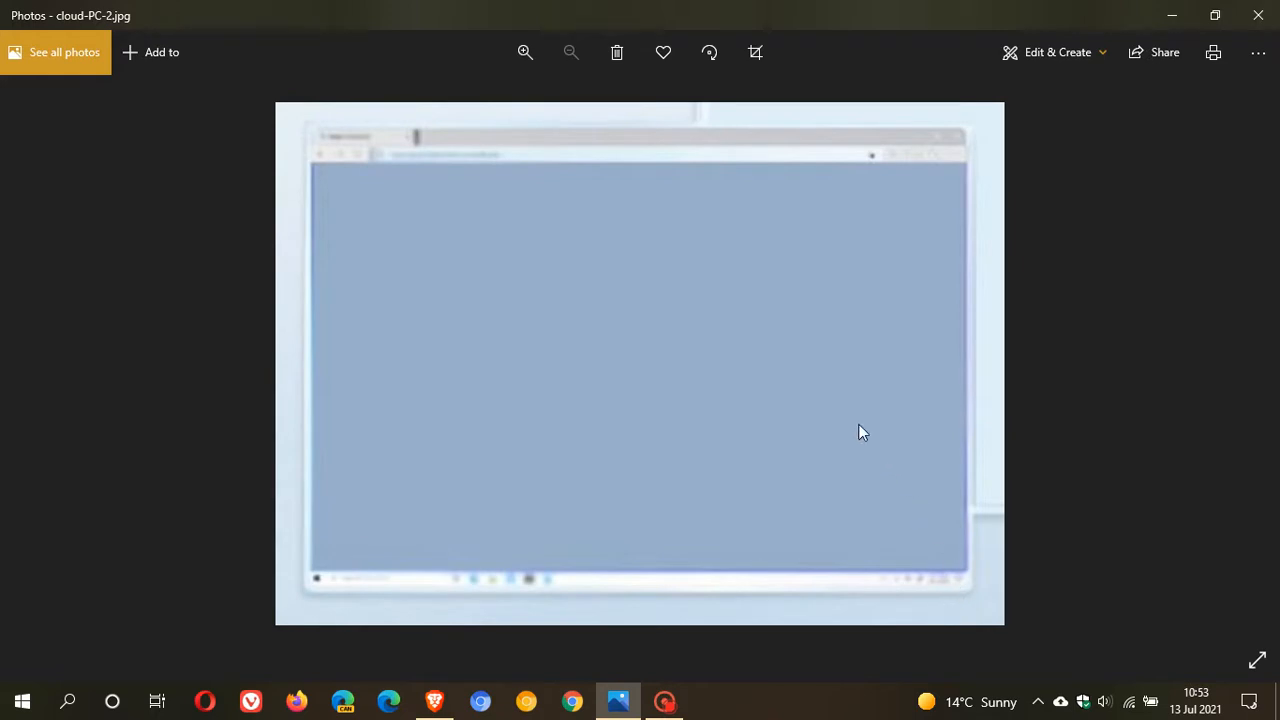
mouse_move(572, 378)
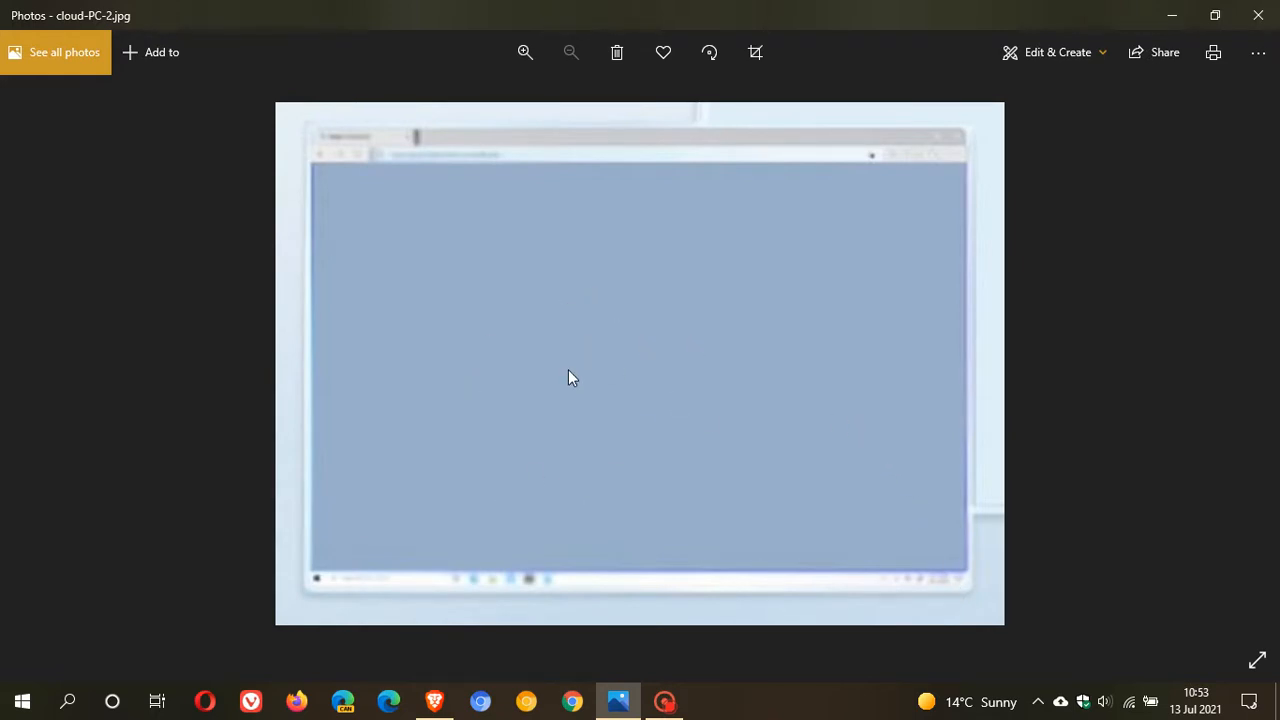
mouse_move(598, 368)
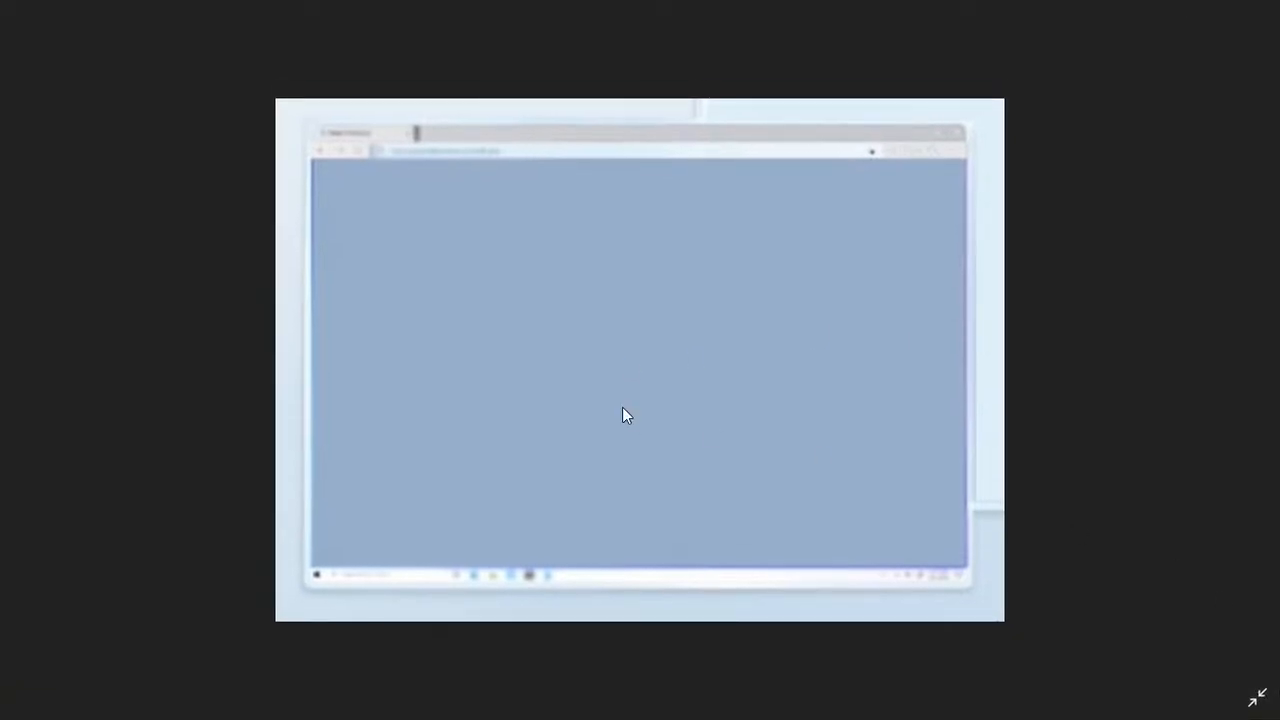
mouse_move(391, 506)
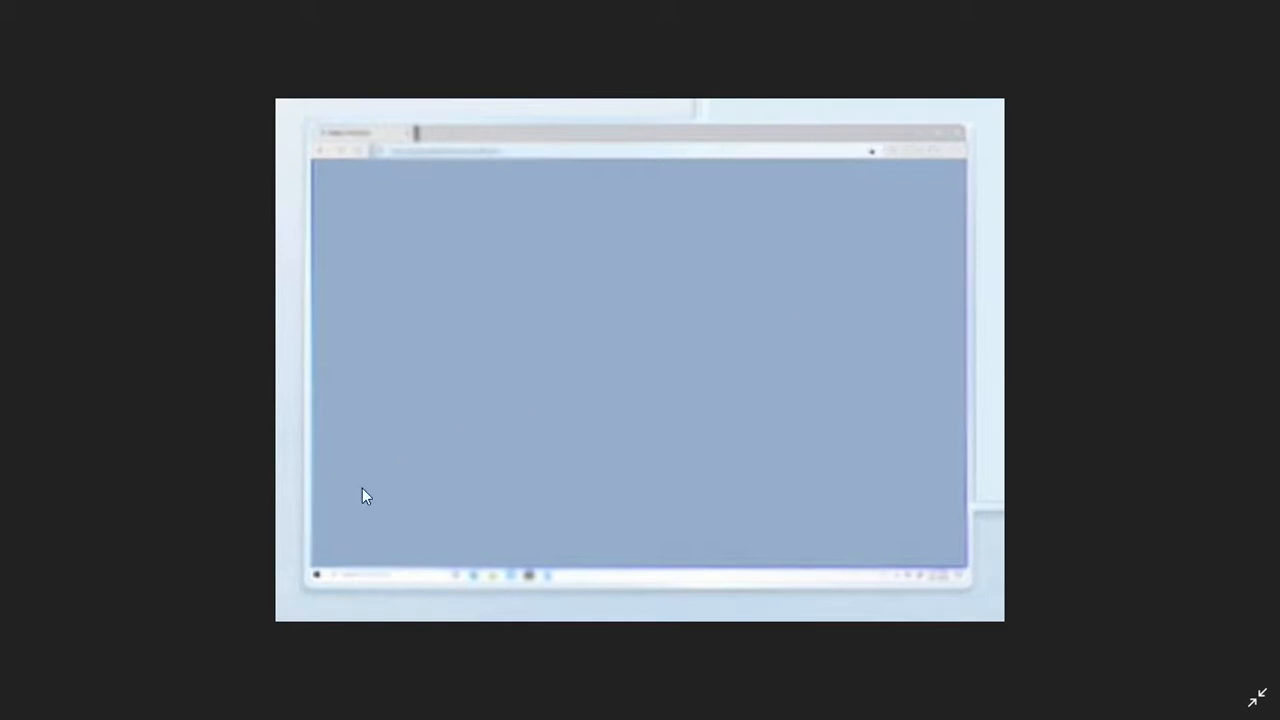
mouse_move(310, 578)
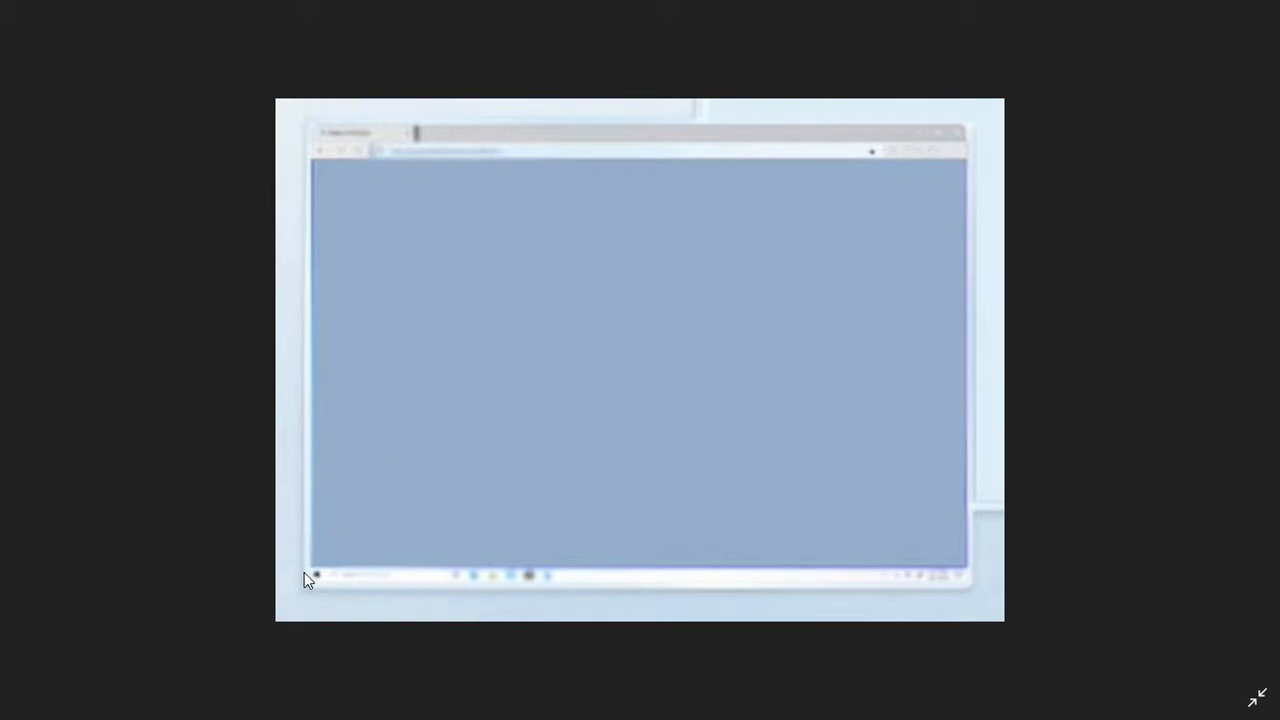
mouse_move(483, 587)
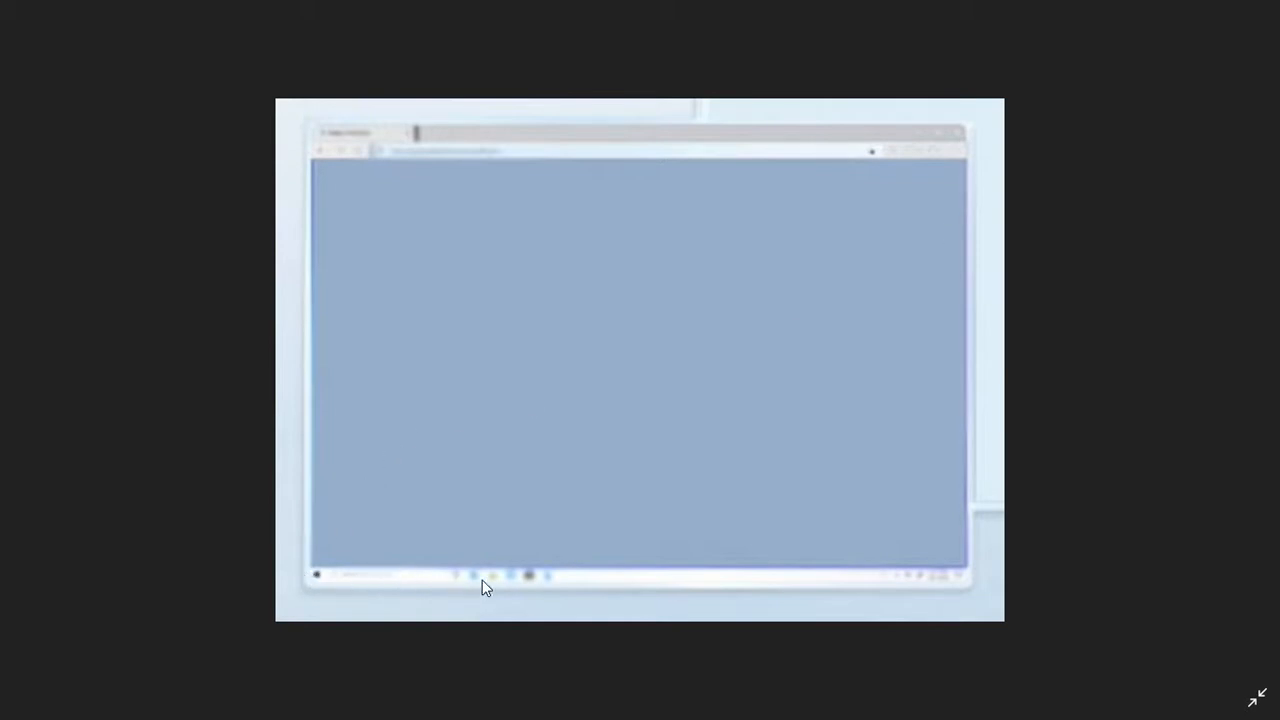
mouse_move(948, 585)
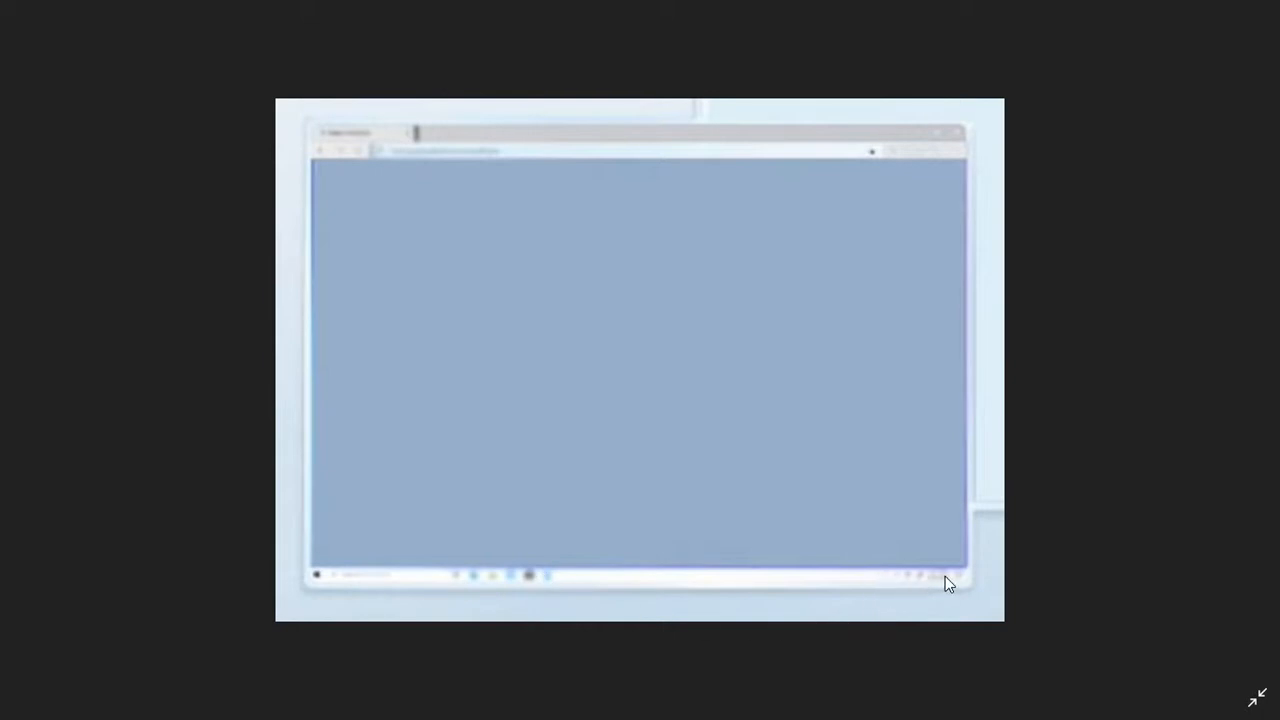
mouse_move(580, 390)
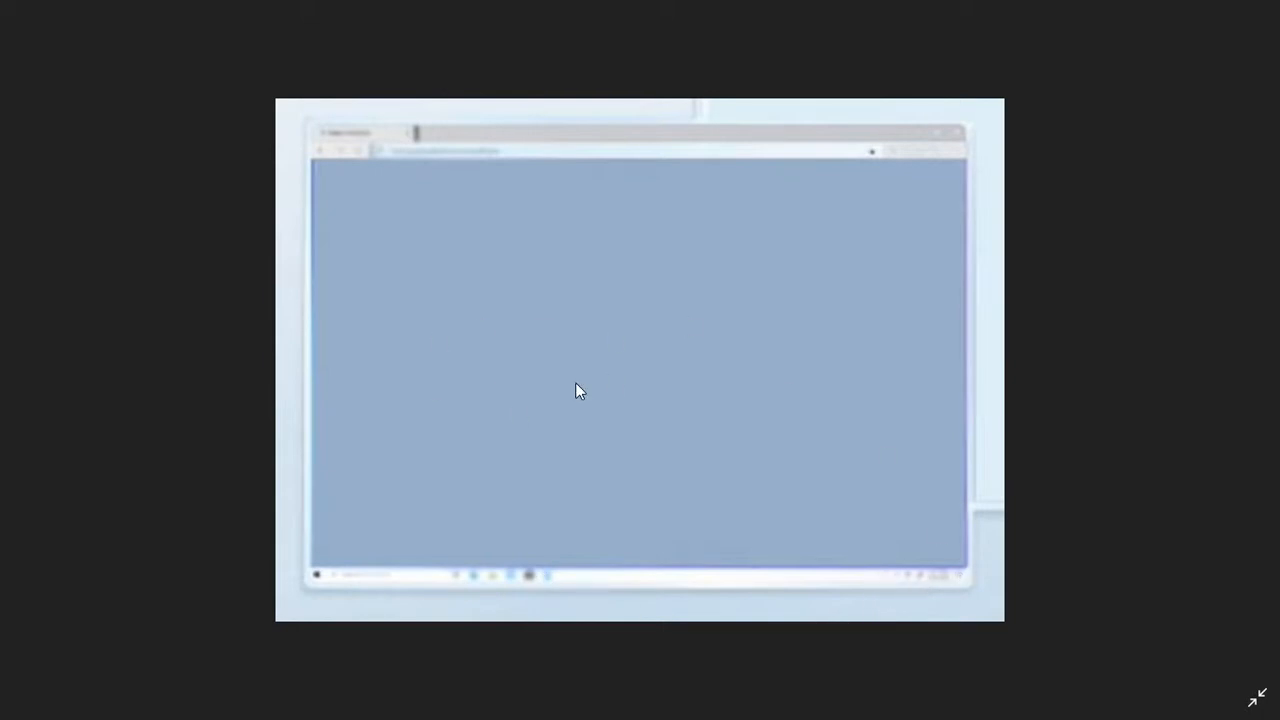
mouse_move(614, 355)
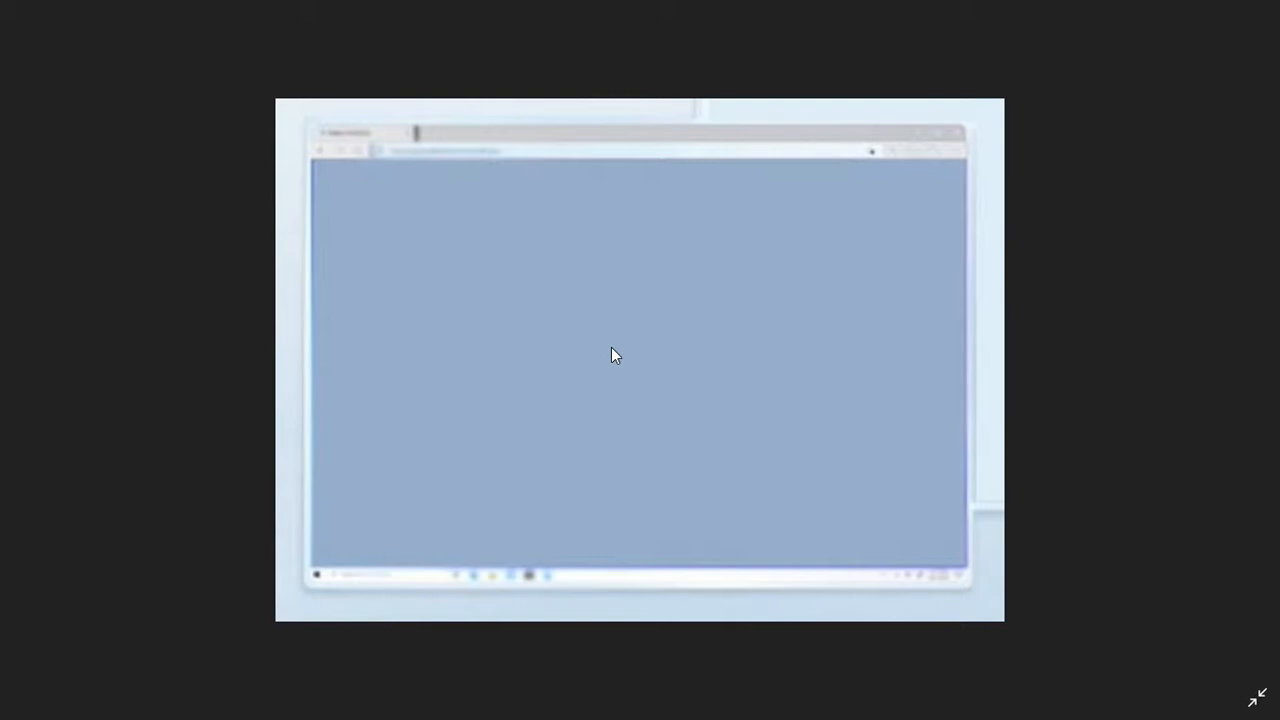
mouse_move(690, 360)
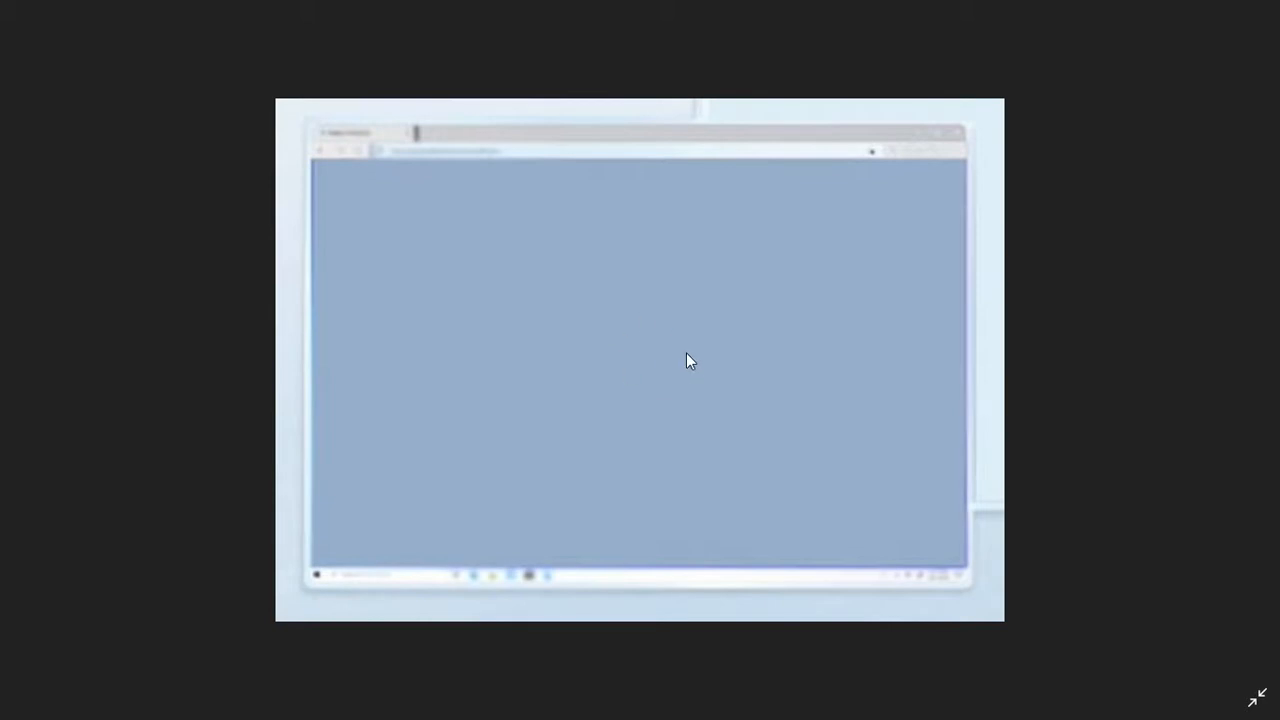
mouse_move(697, 361)
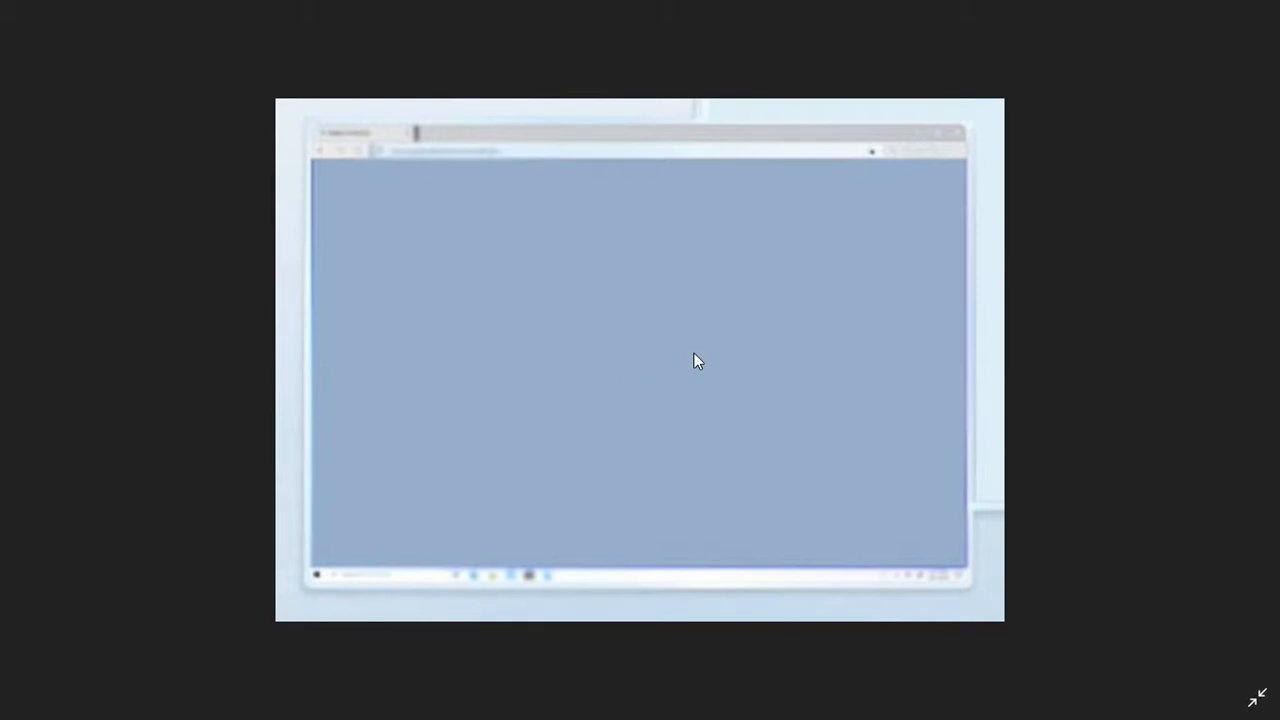
mouse_move(775, 338)
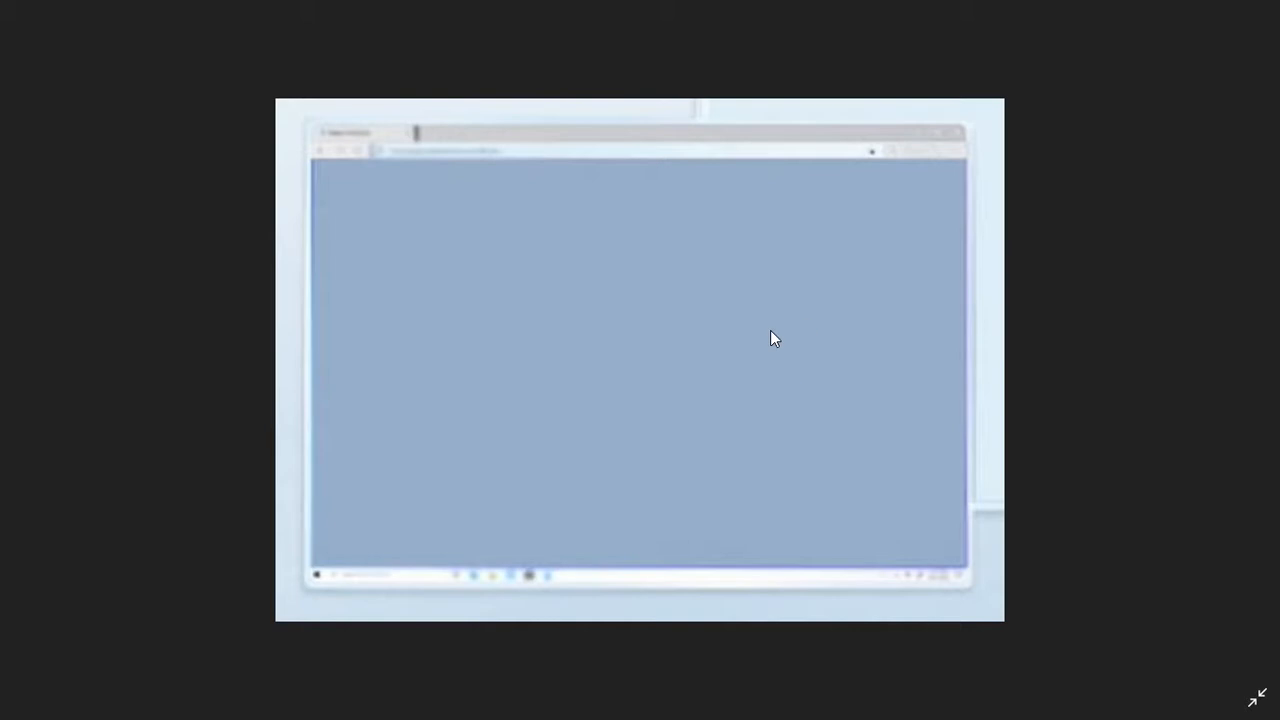
mouse_move(752, 359)
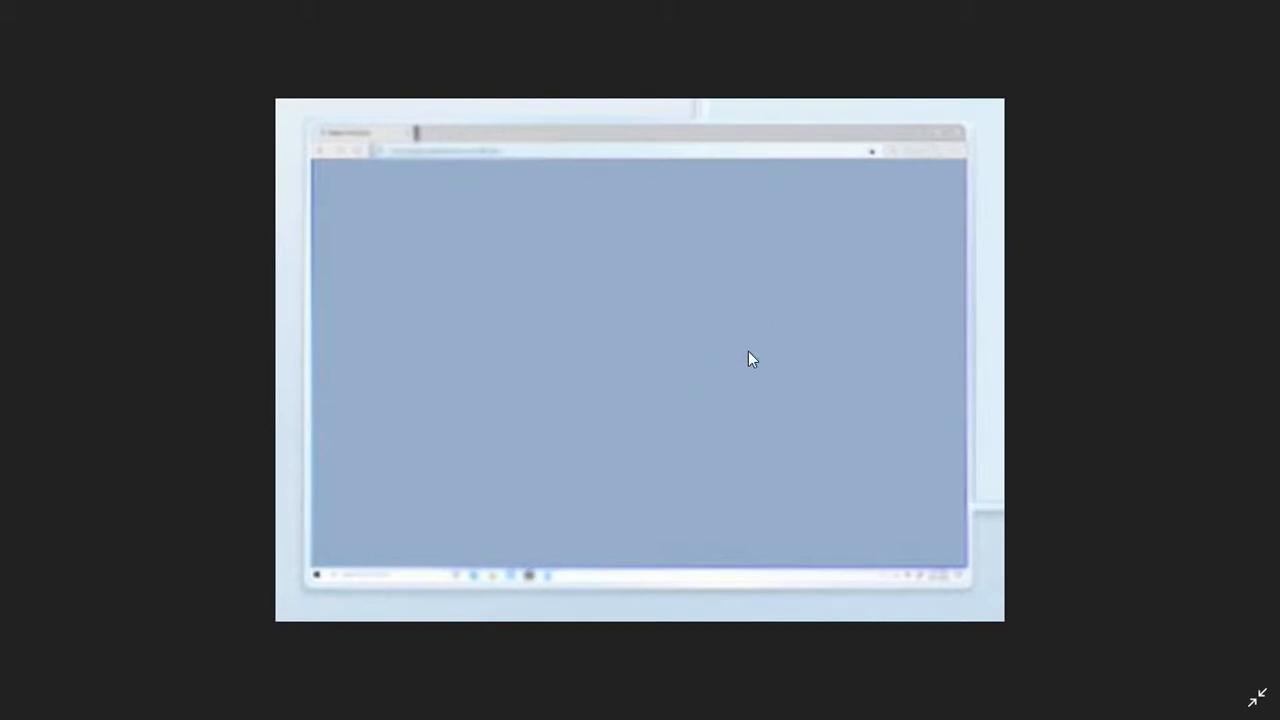
mouse_move(700, 377)
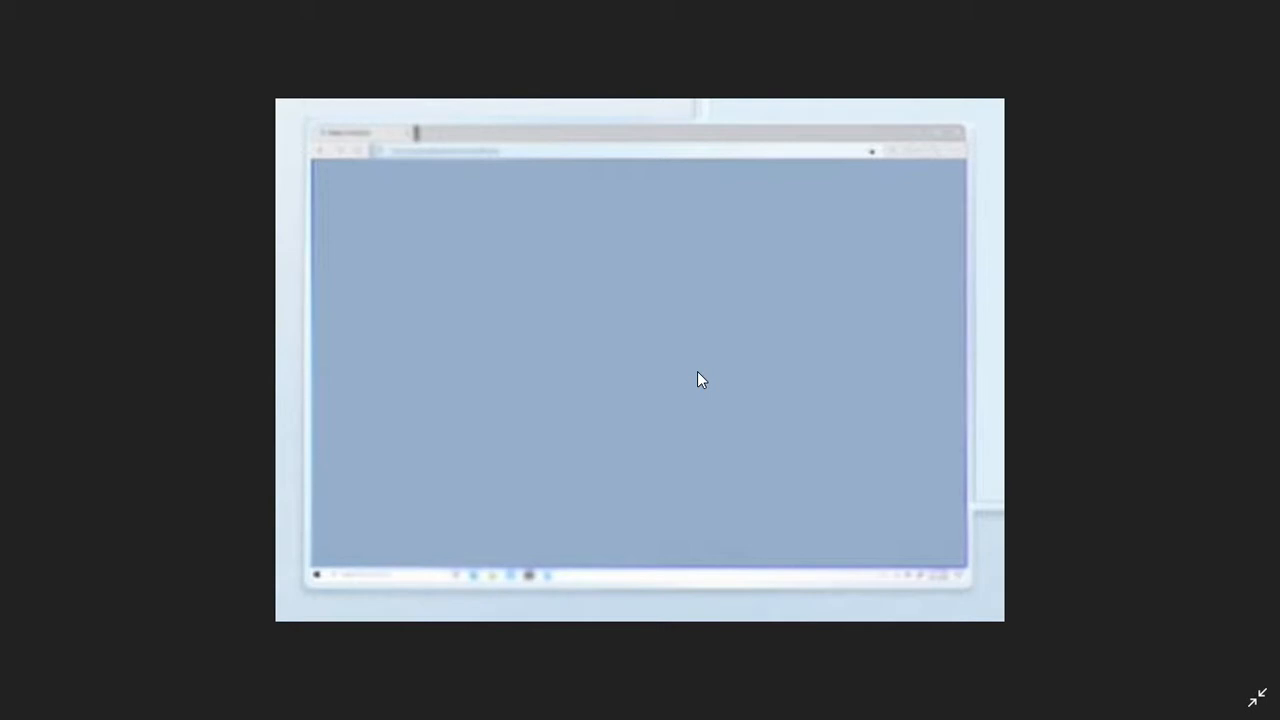
mouse_move(640, 340)
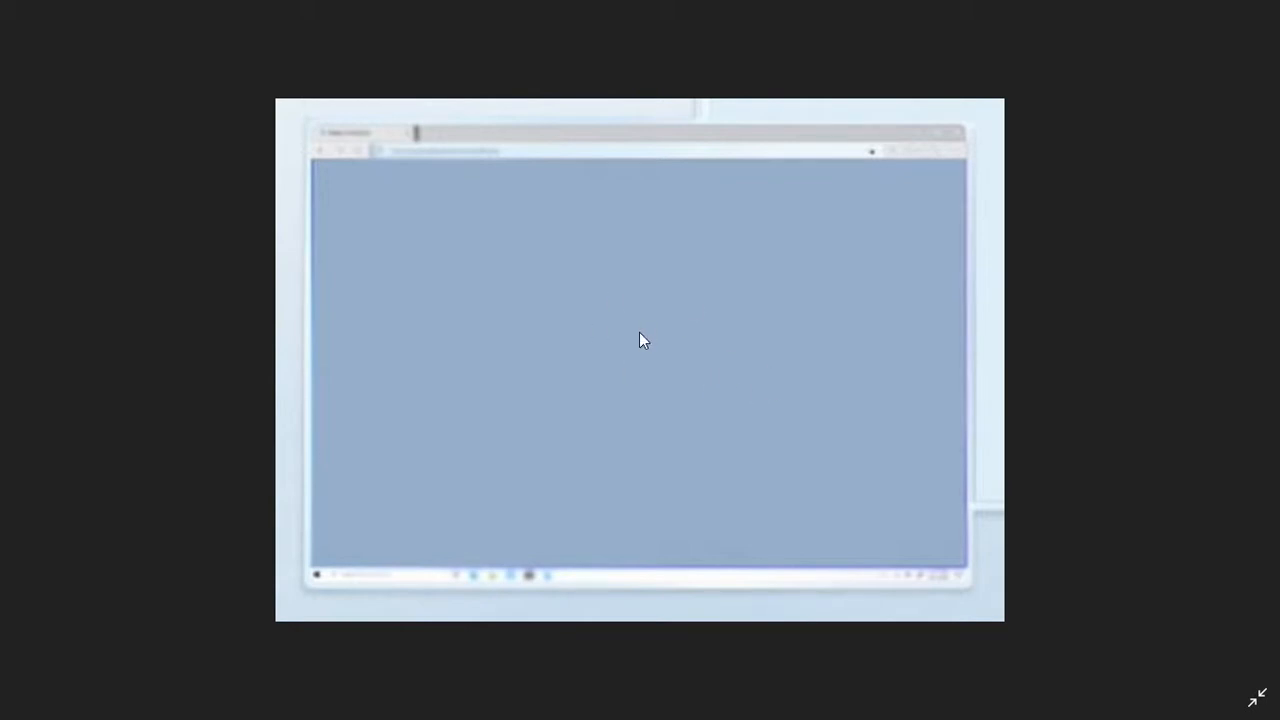
mouse_move(672, 345)
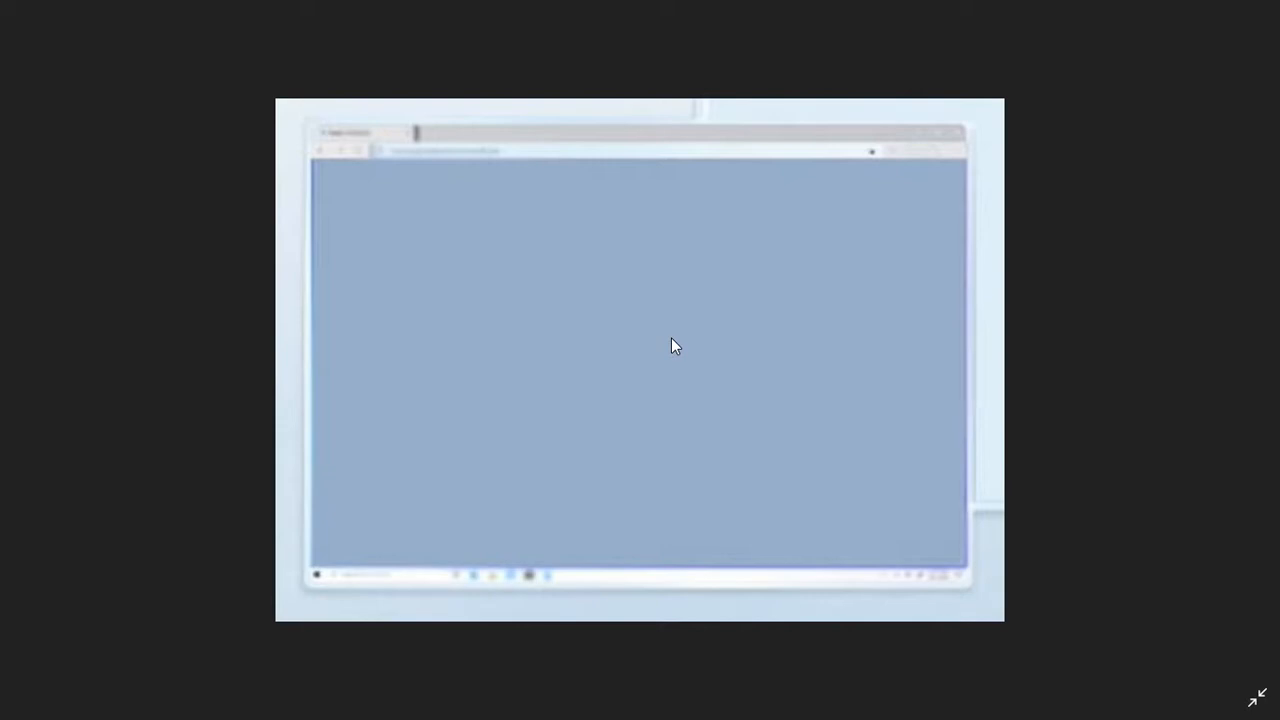
mouse_move(615, 358)
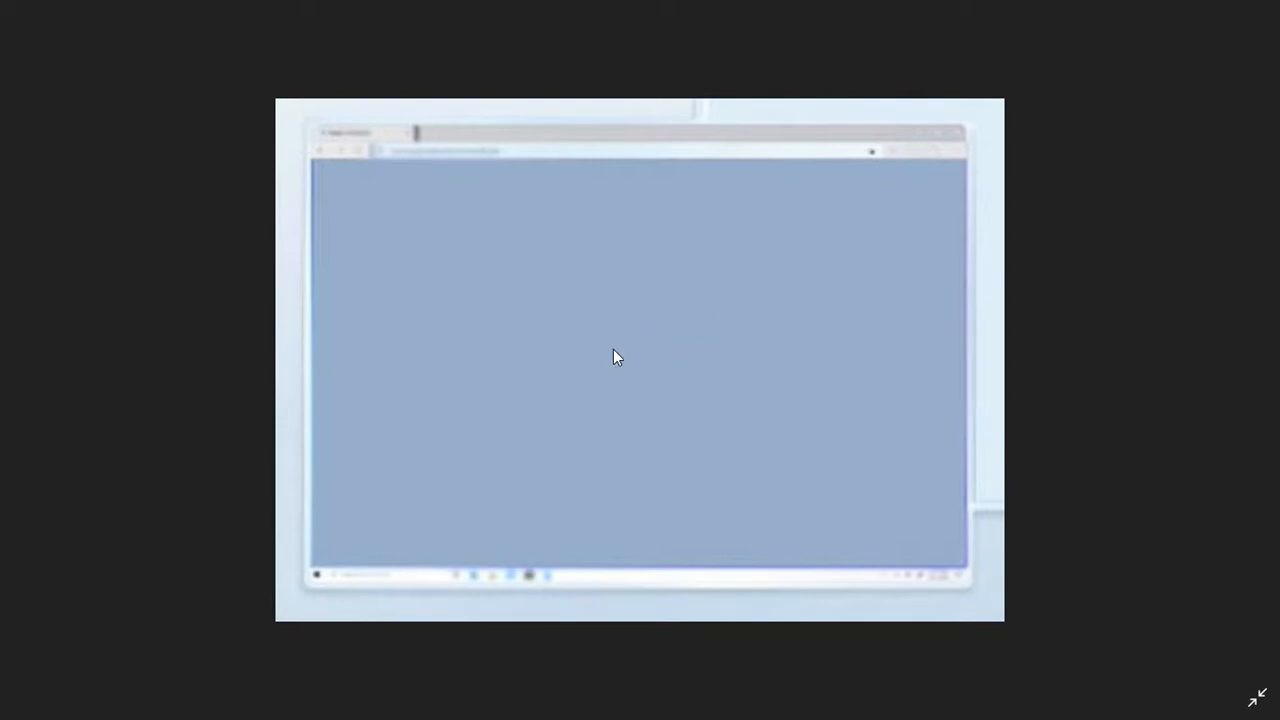
mouse_move(726, 325)
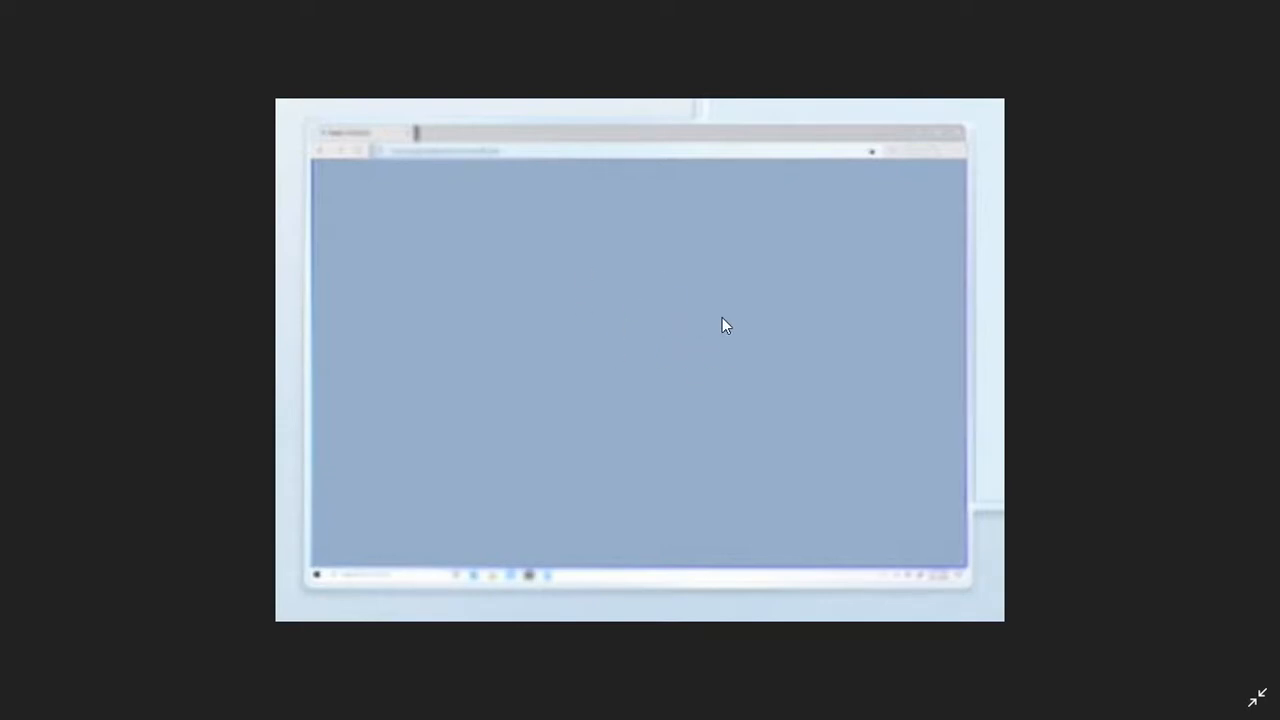
mouse_move(775, 378)
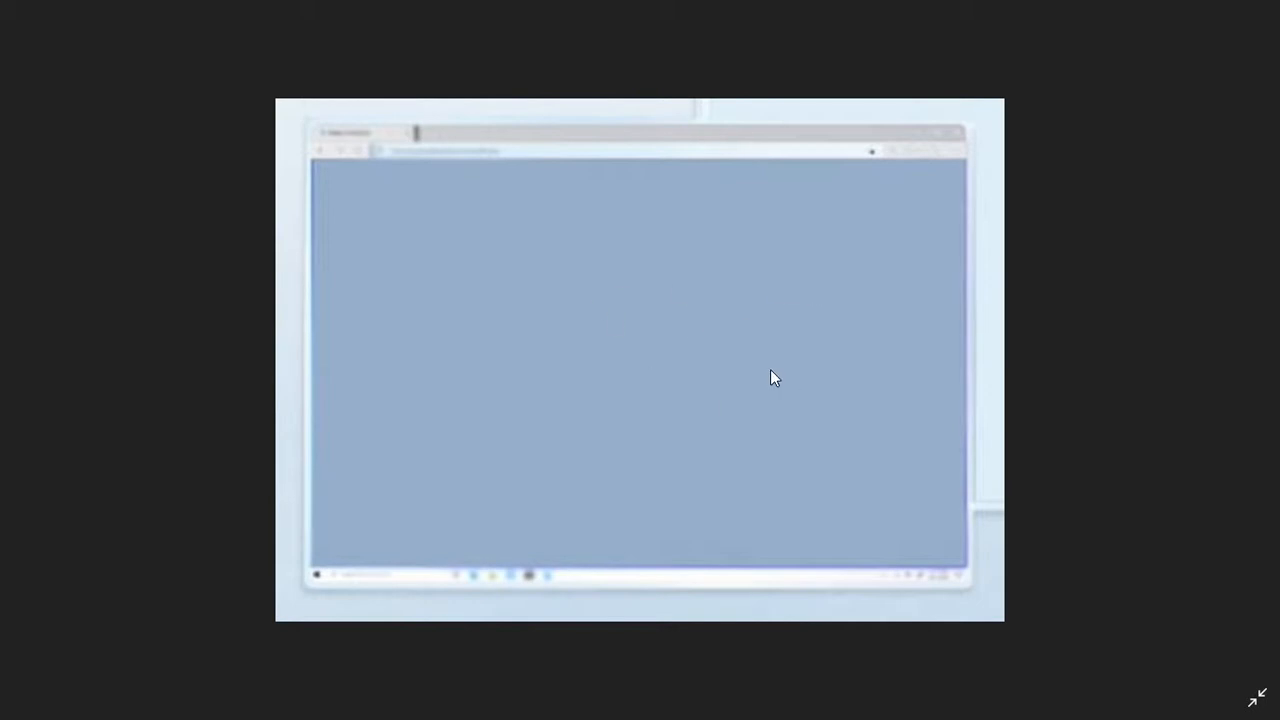
mouse_move(698, 364)
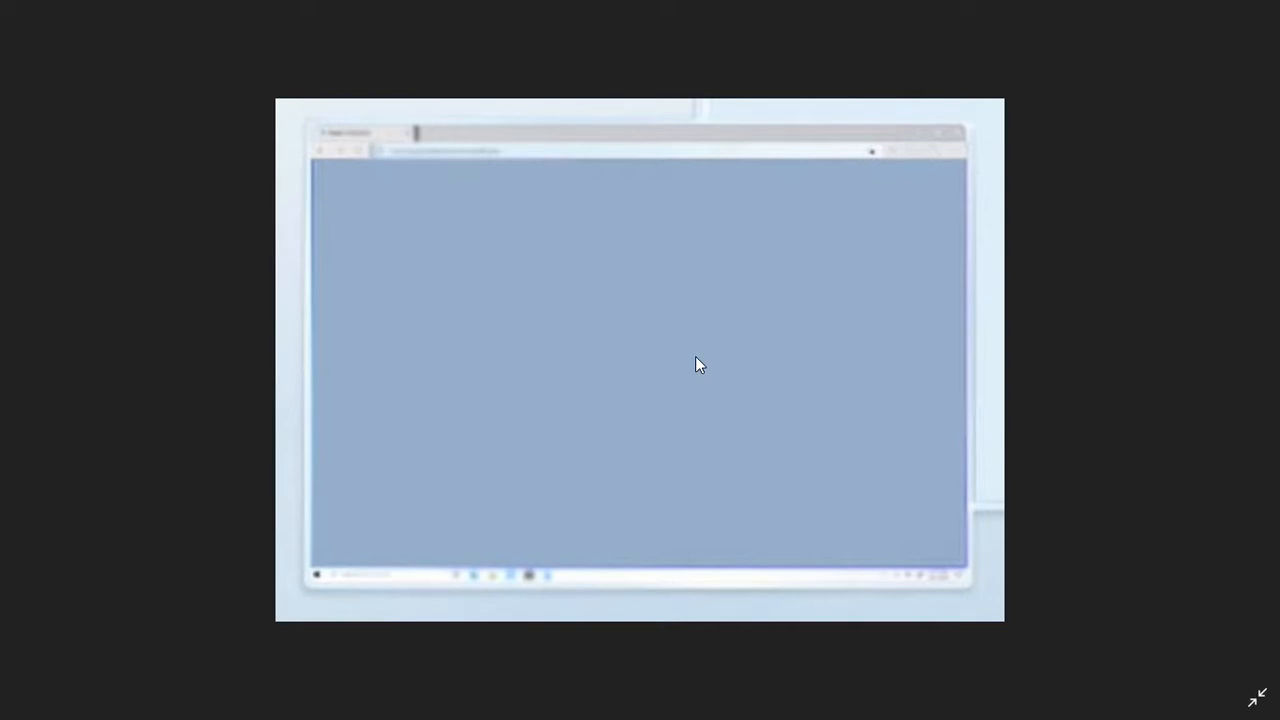
mouse_move(638, 320)
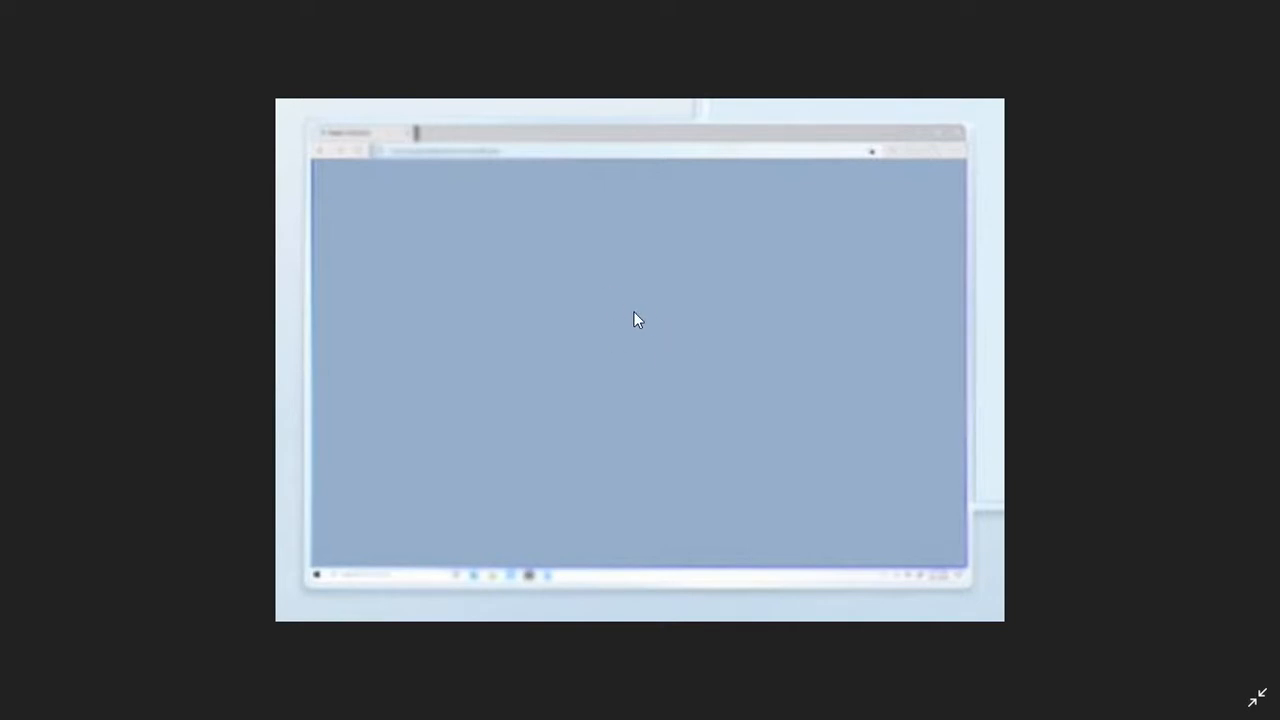
mouse_move(705, 337)
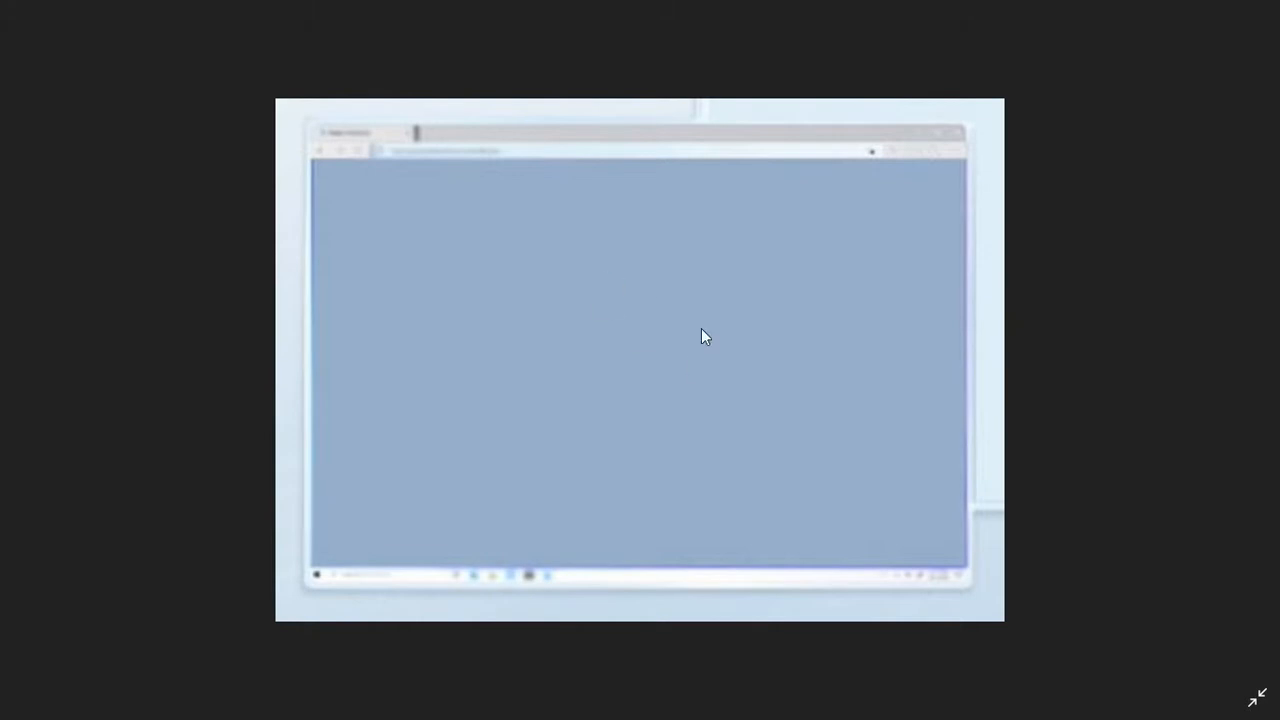
mouse_move(668, 352)
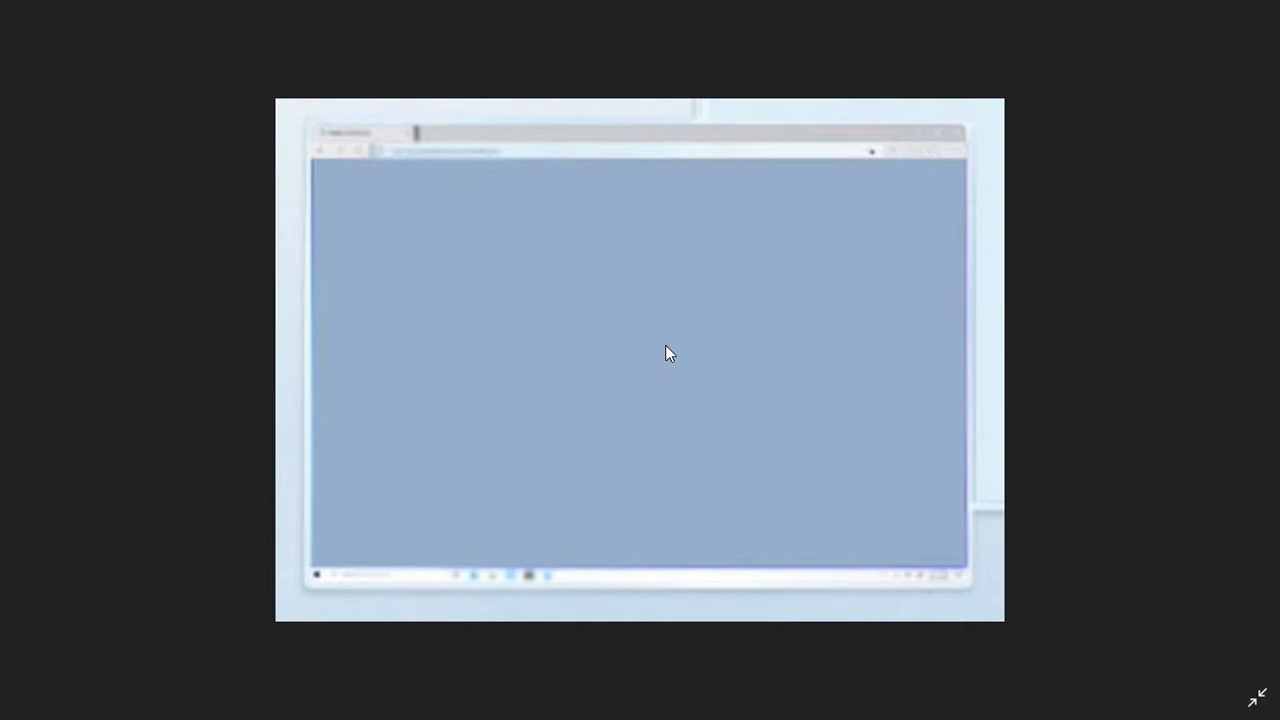
mouse_move(695, 291)
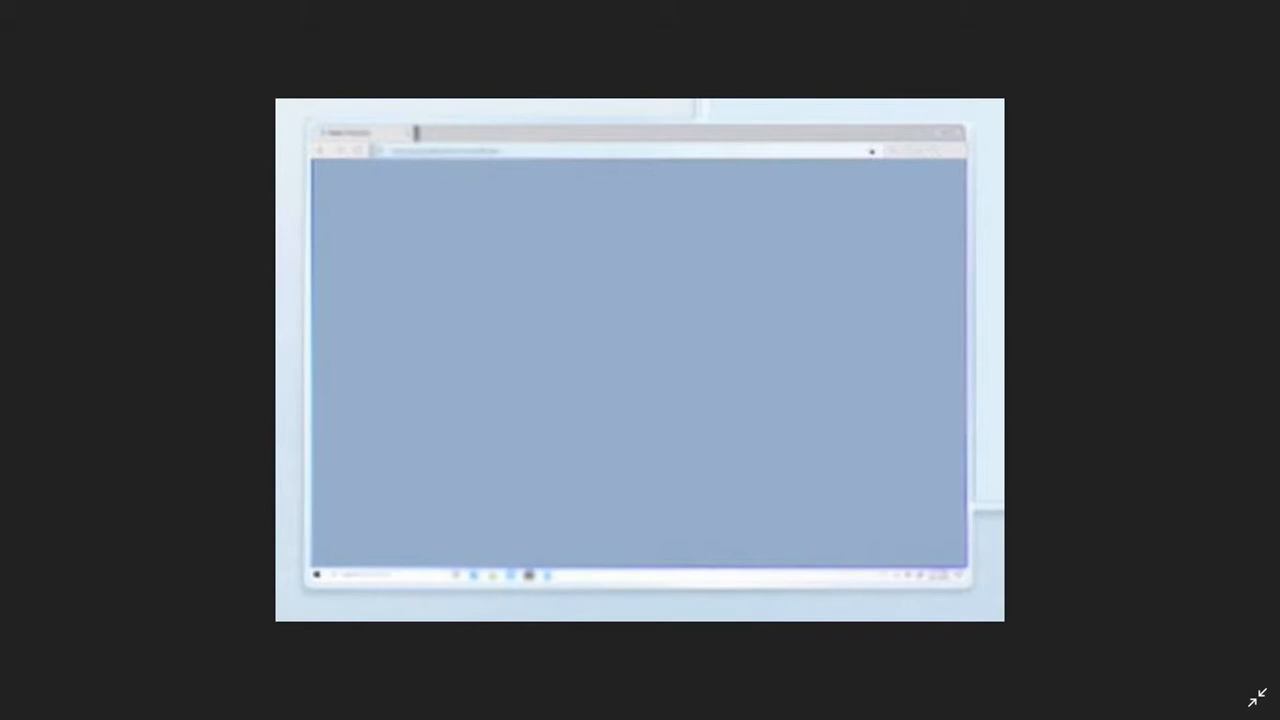
mouse_move(652, 401)
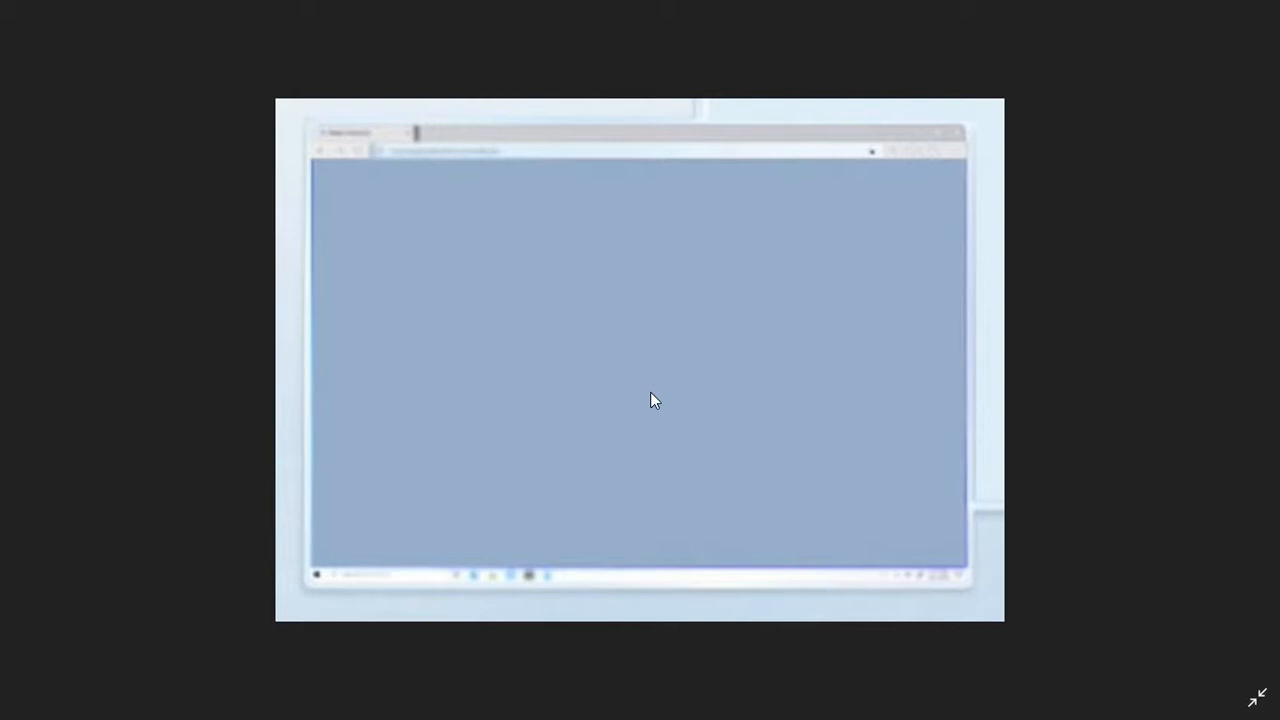
mouse_move(668, 396)
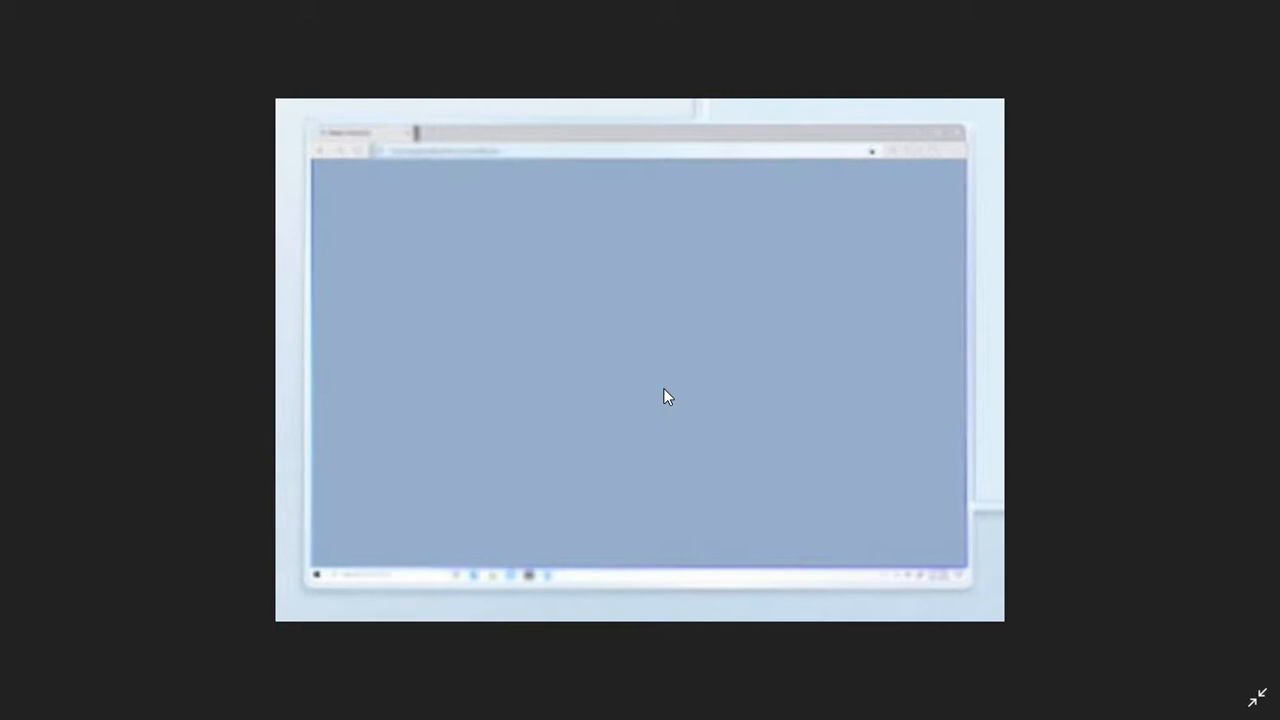
mouse_move(738, 383)
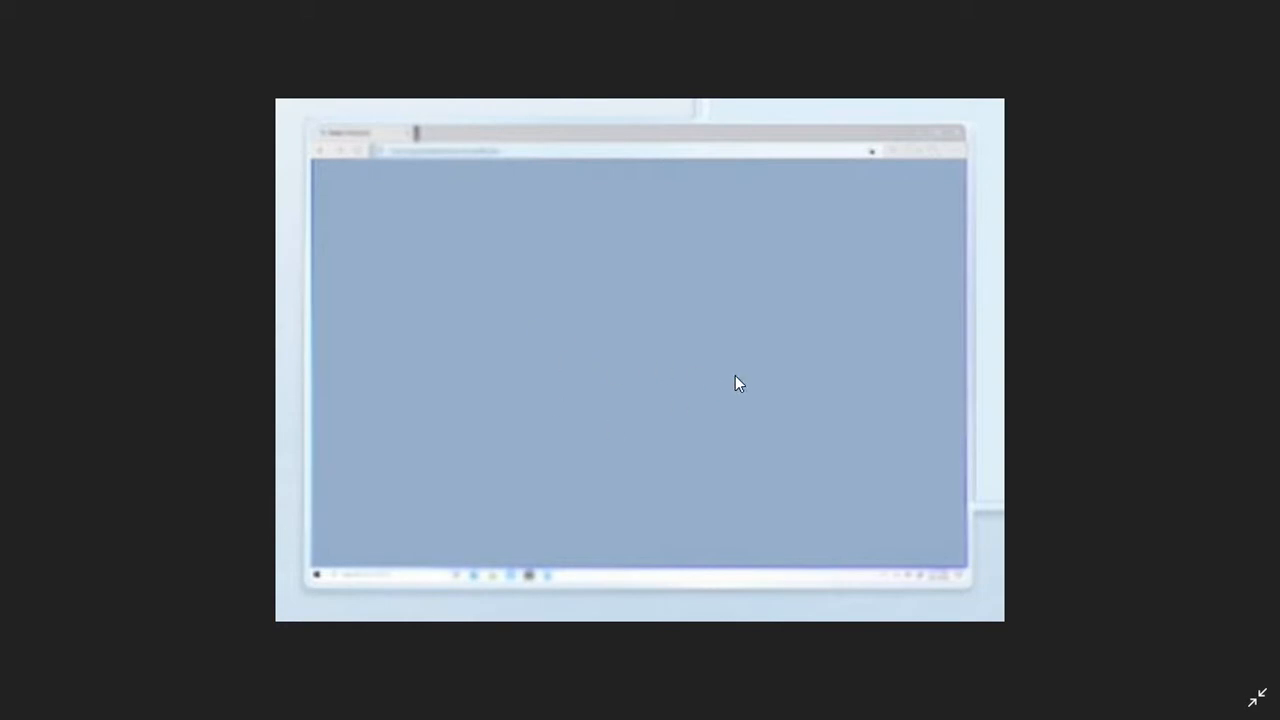
mouse_move(730, 442)
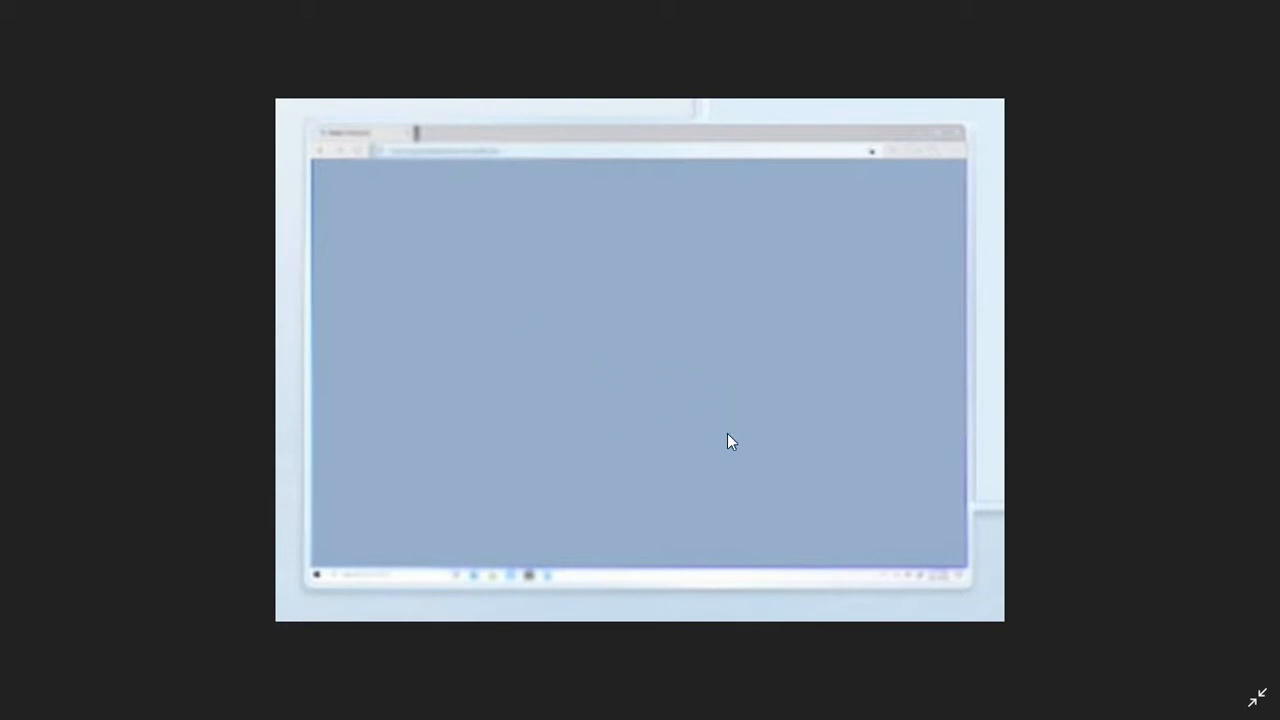
mouse_move(725, 378)
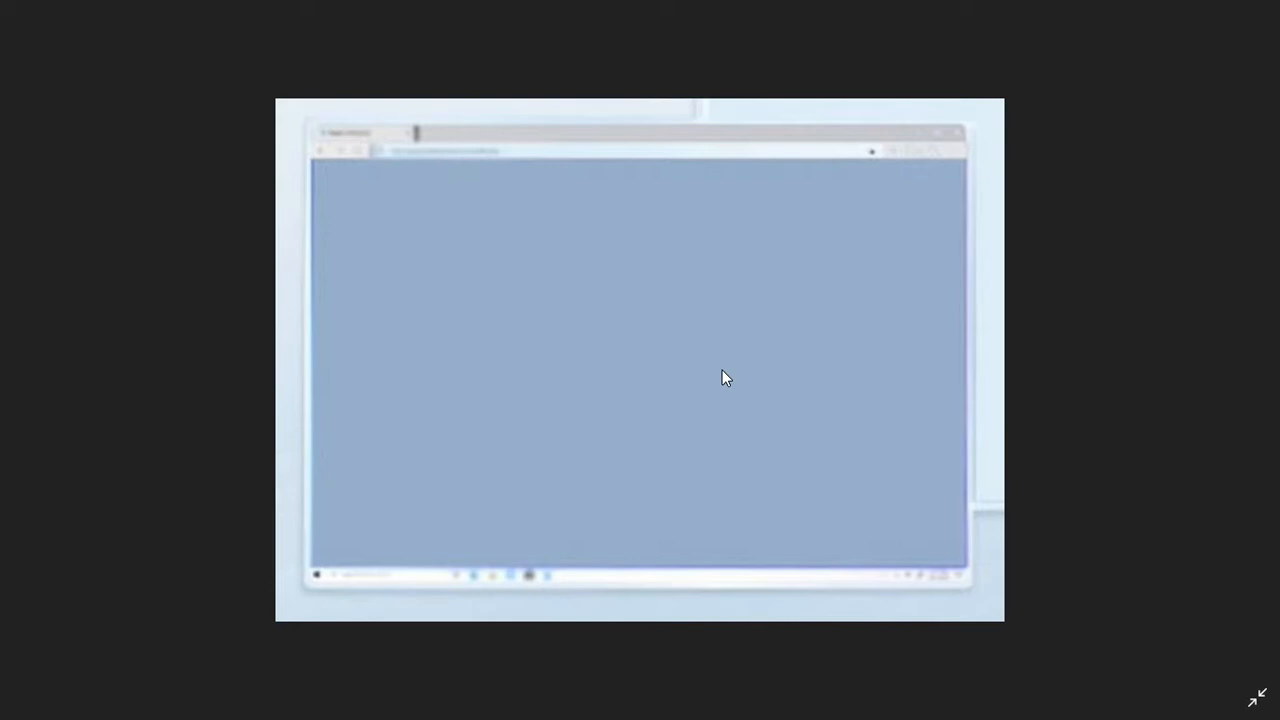
mouse_move(650, 317)
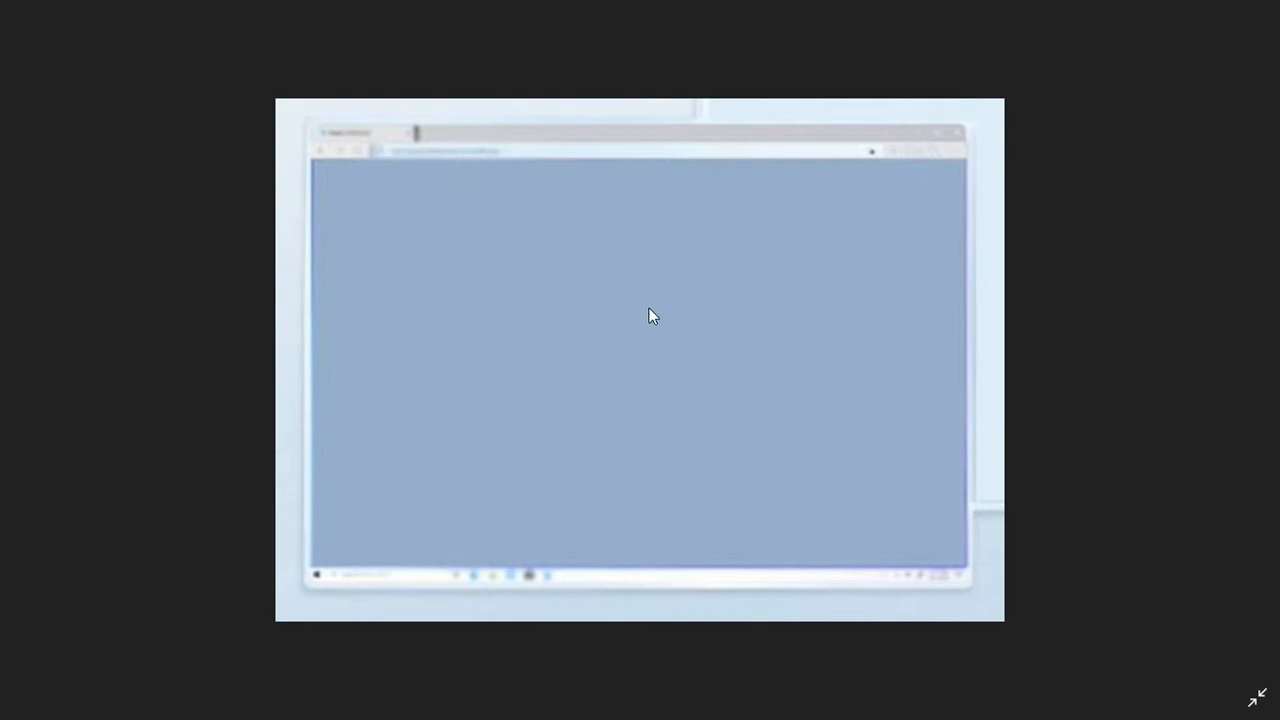
mouse_move(478, 357)
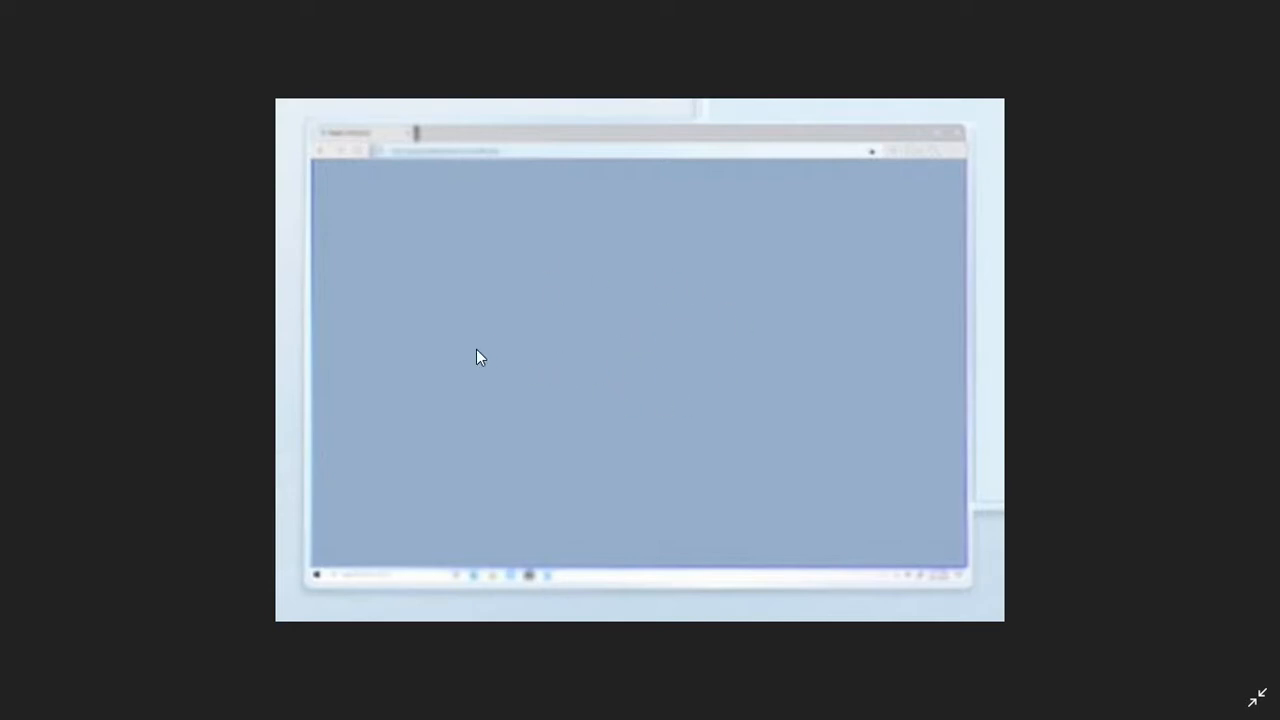
mouse_move(702, 340)
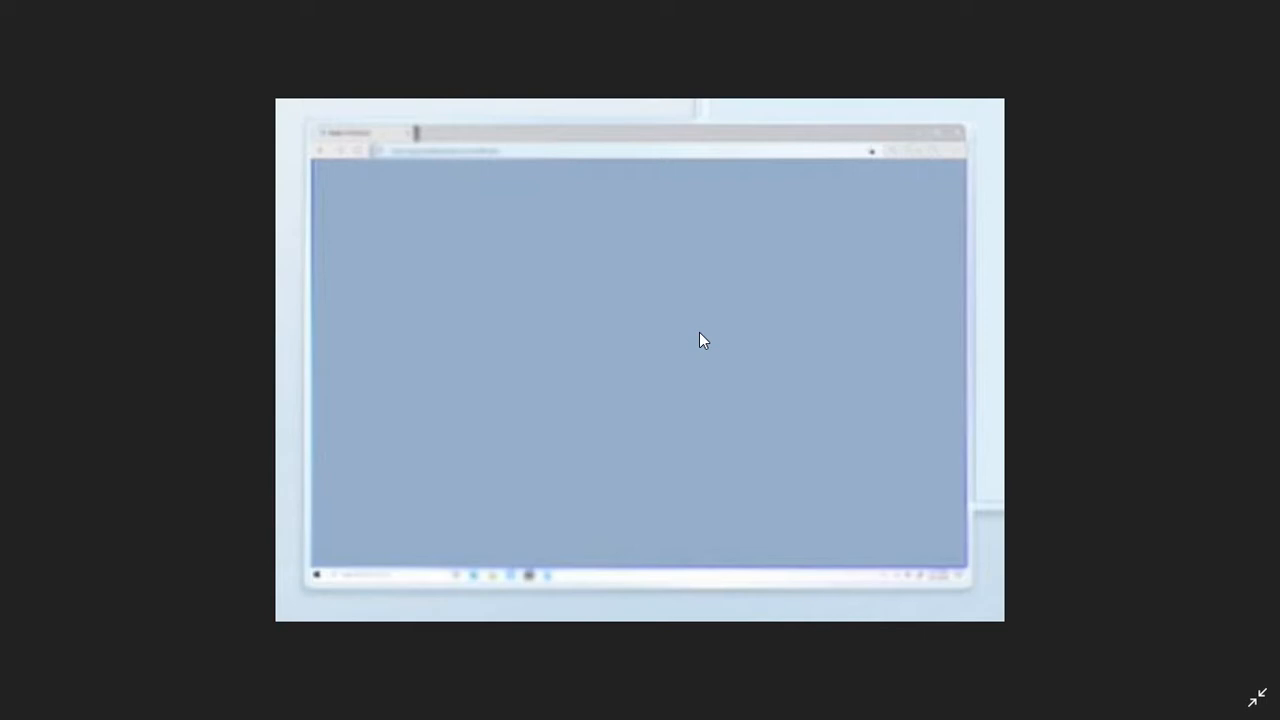
mouse_move(706, 337)
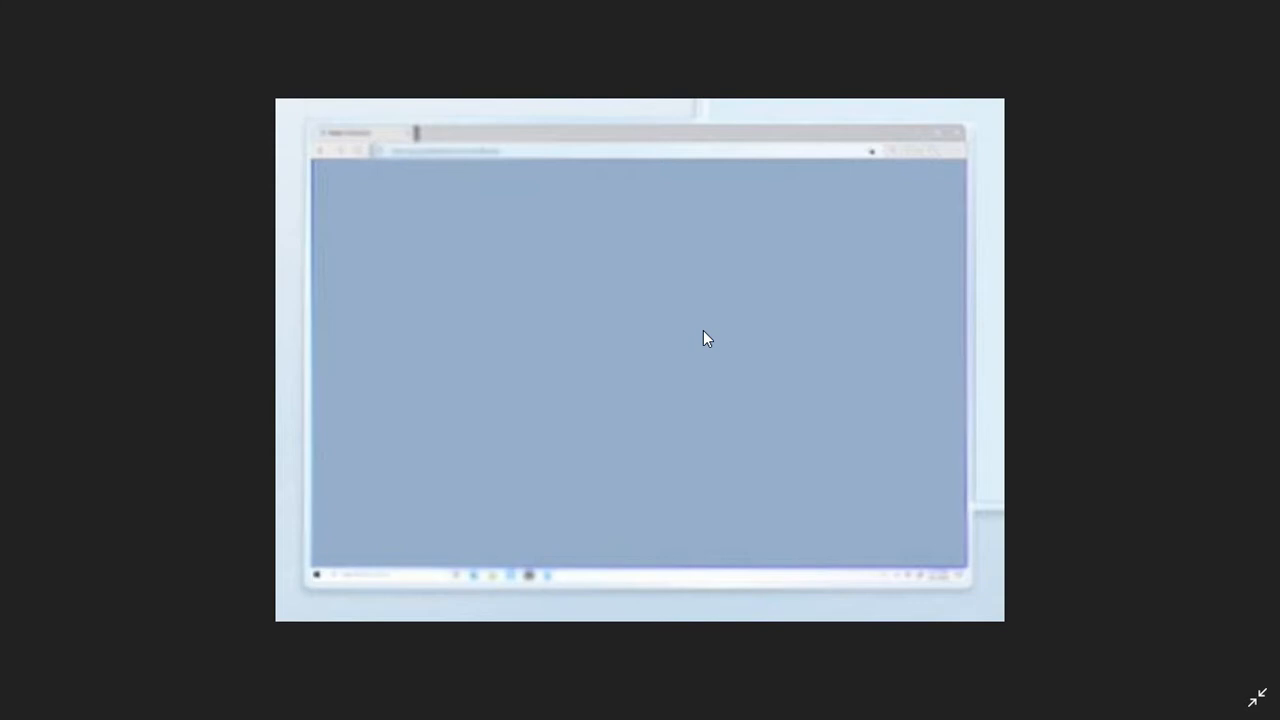
mouse_move(1030, 394)
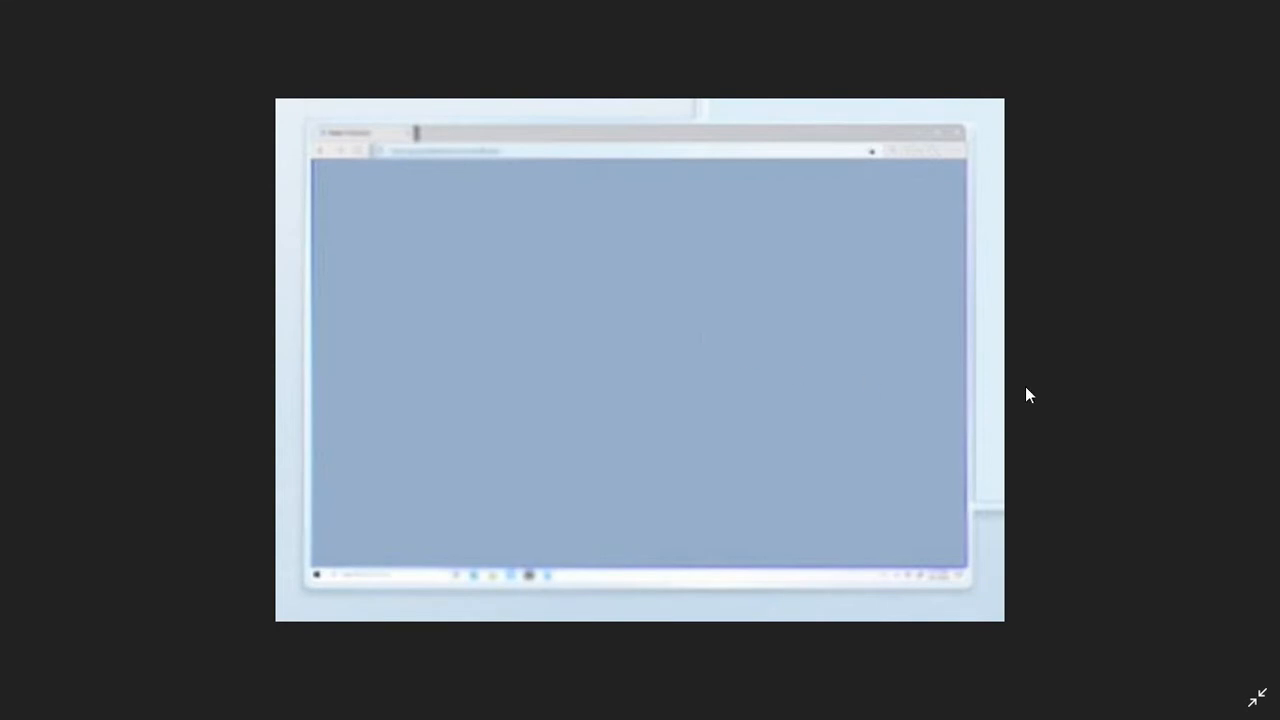